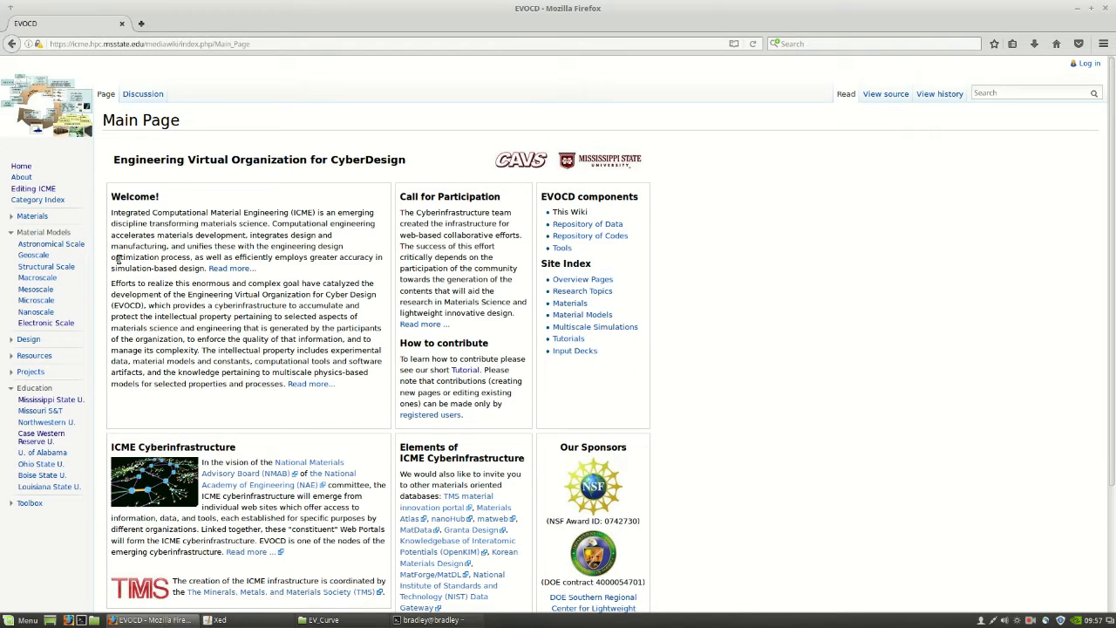
mouse_move(248, 223)
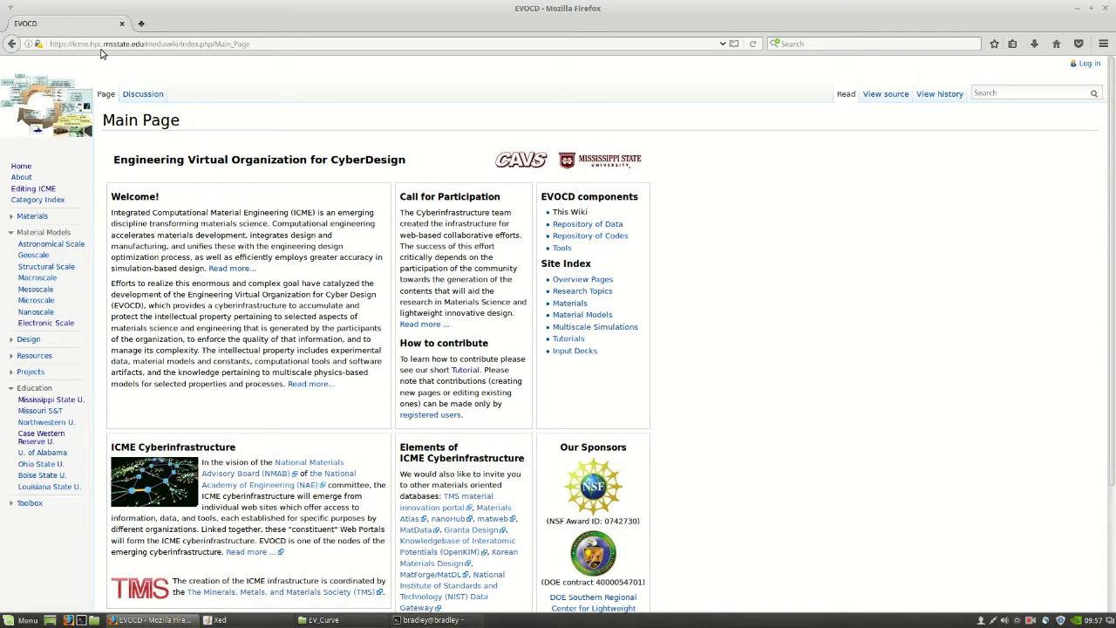
mouse_move(353, 275)
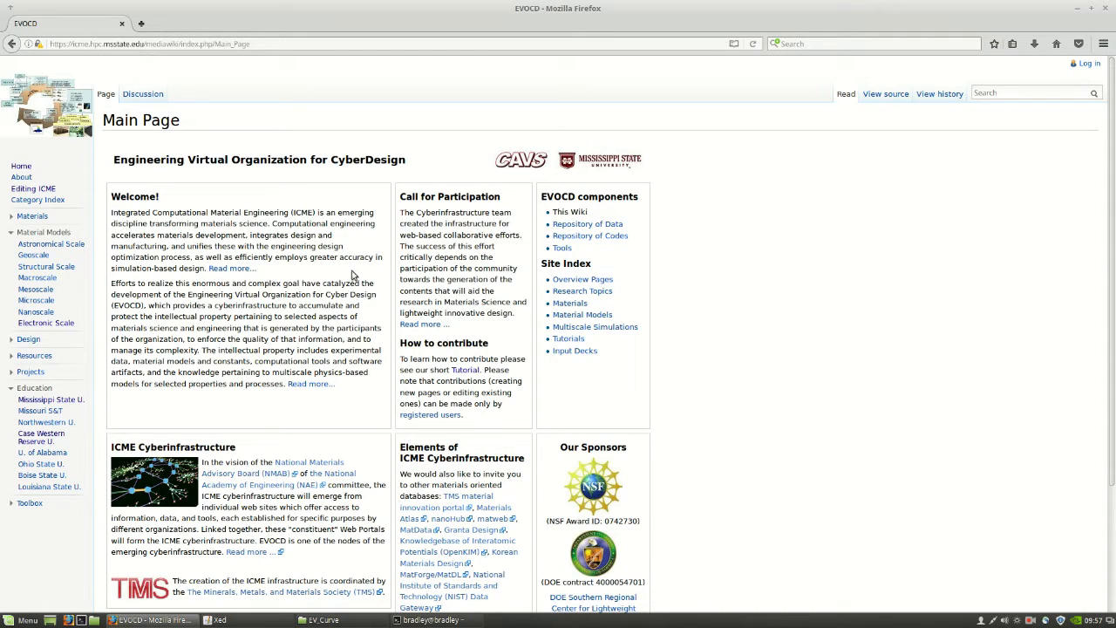
mouse_move(340, 293)
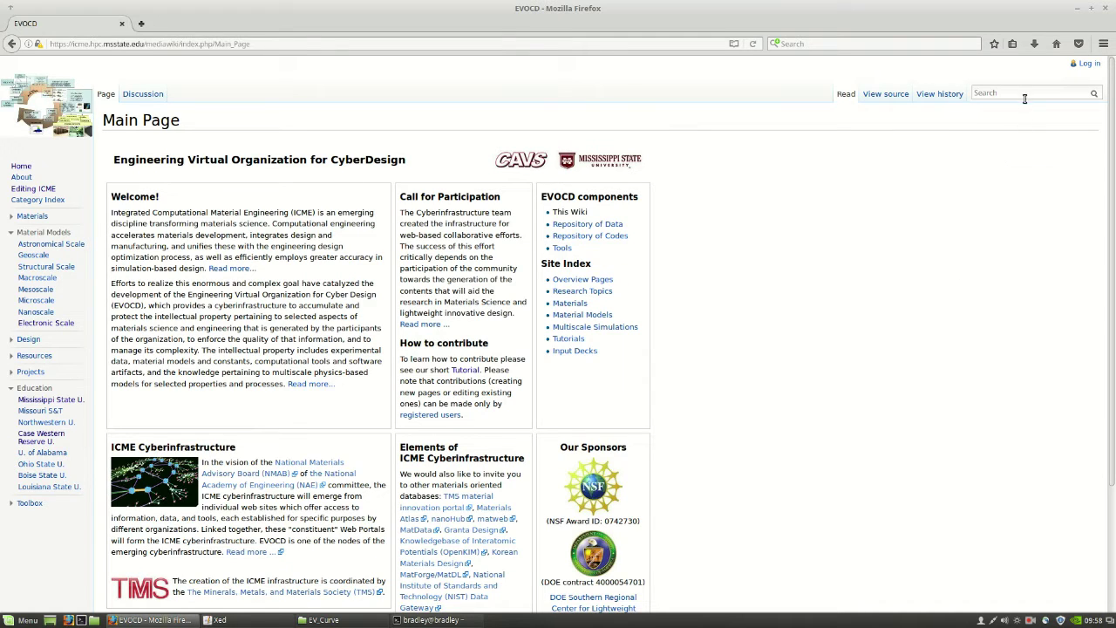
mouse_move(958, 305)
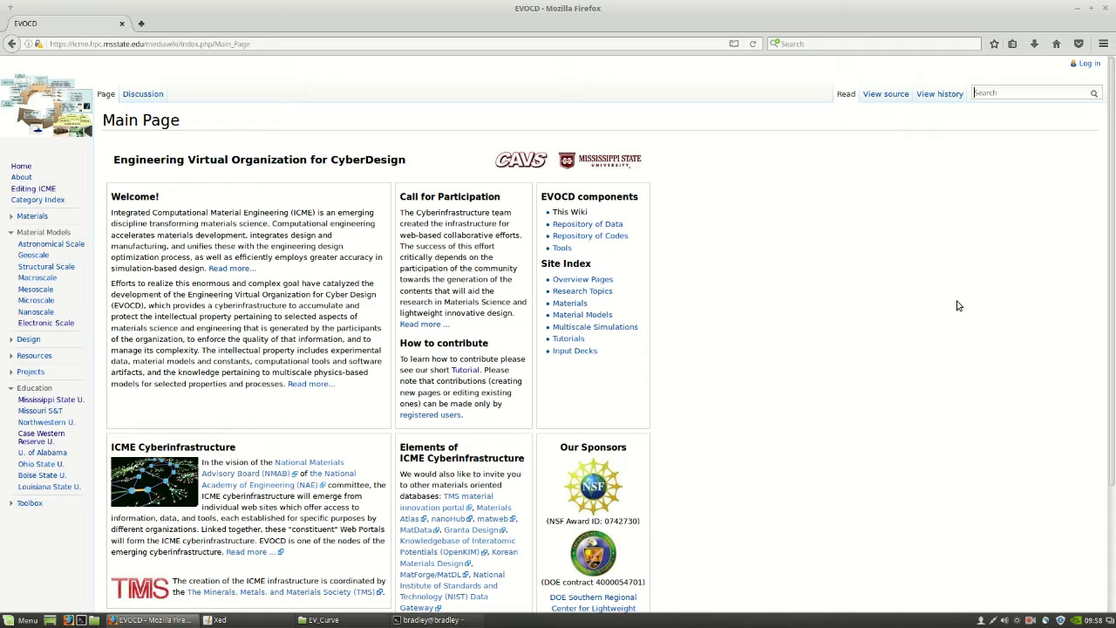
Search the EVOCD wiki for 'ev cur' and reach the Quantum Espresso version of the Ev curve script
text(ev cur)
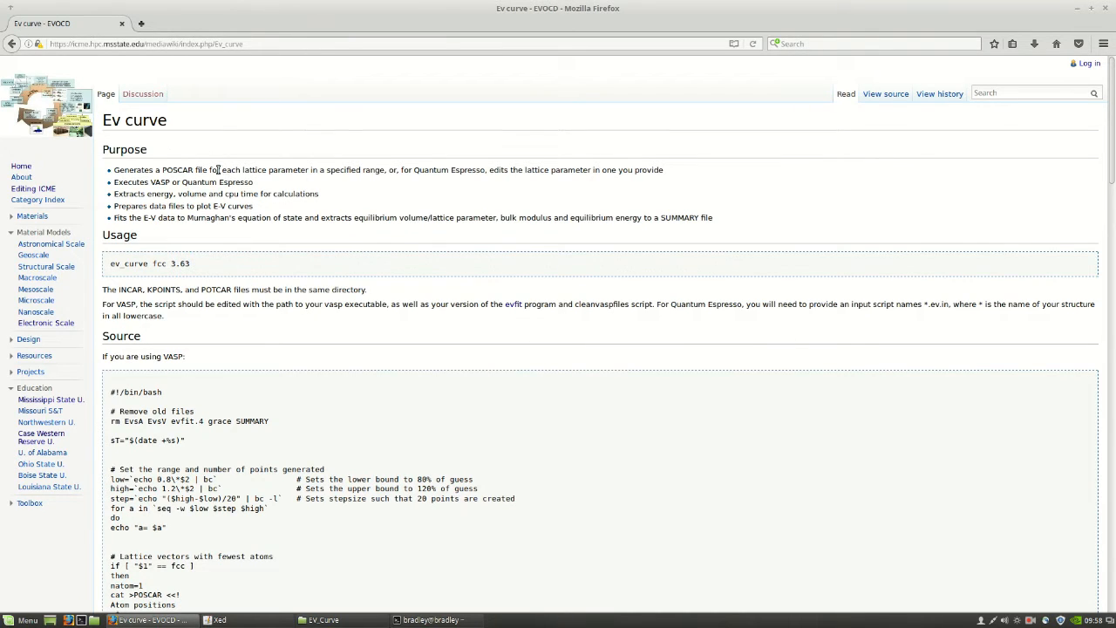
scroll(down, 3)
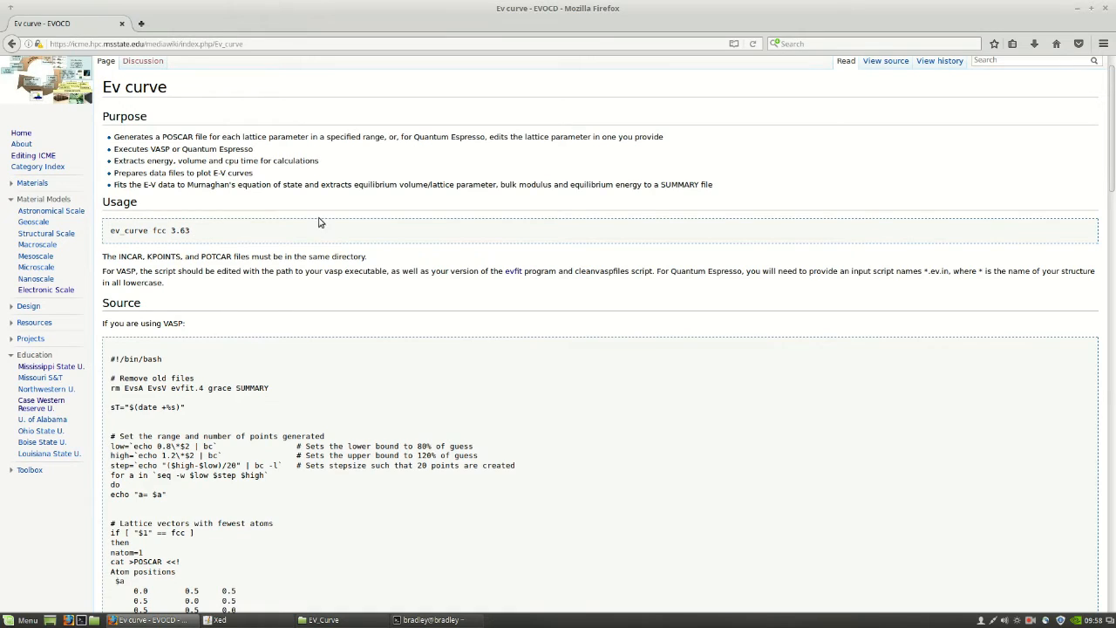
mouse_move(338, 175)
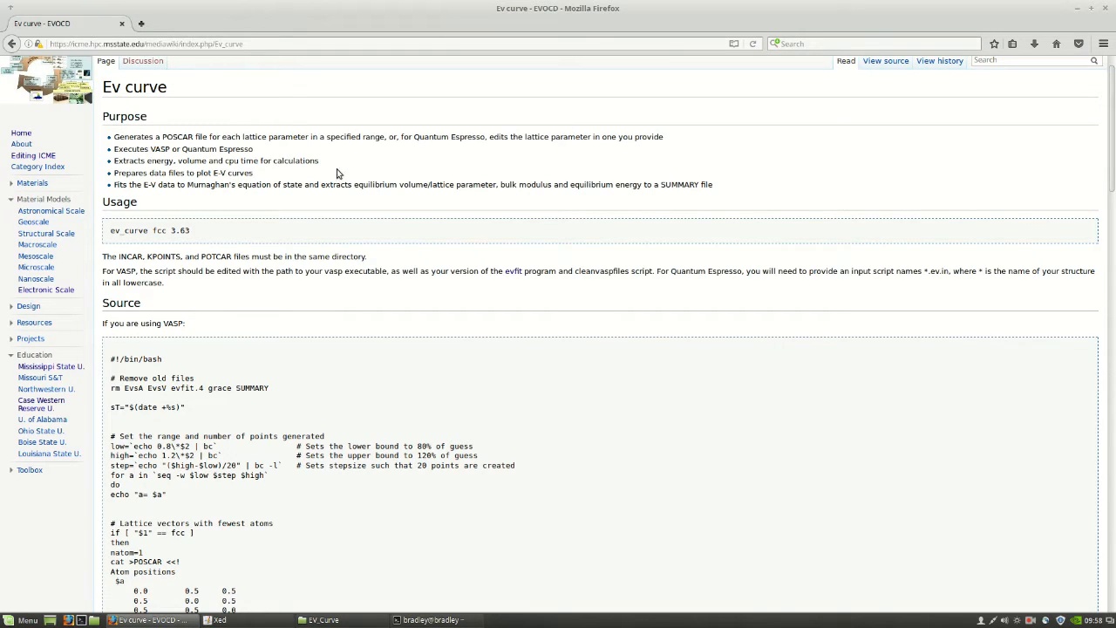
mouse_move(152, 230)
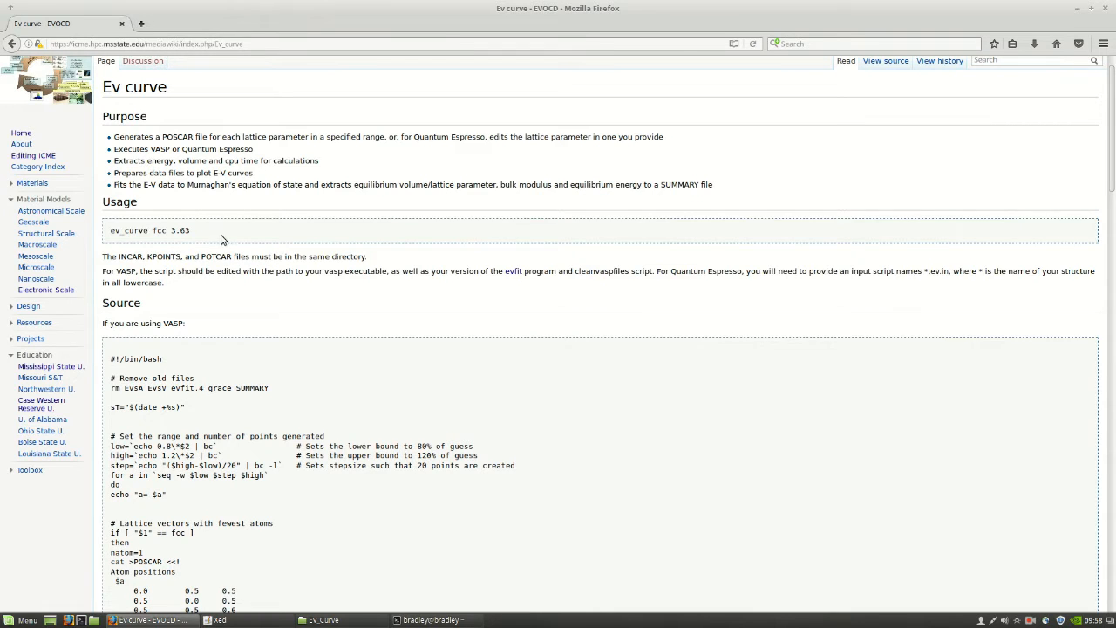
scroll(down, 3)
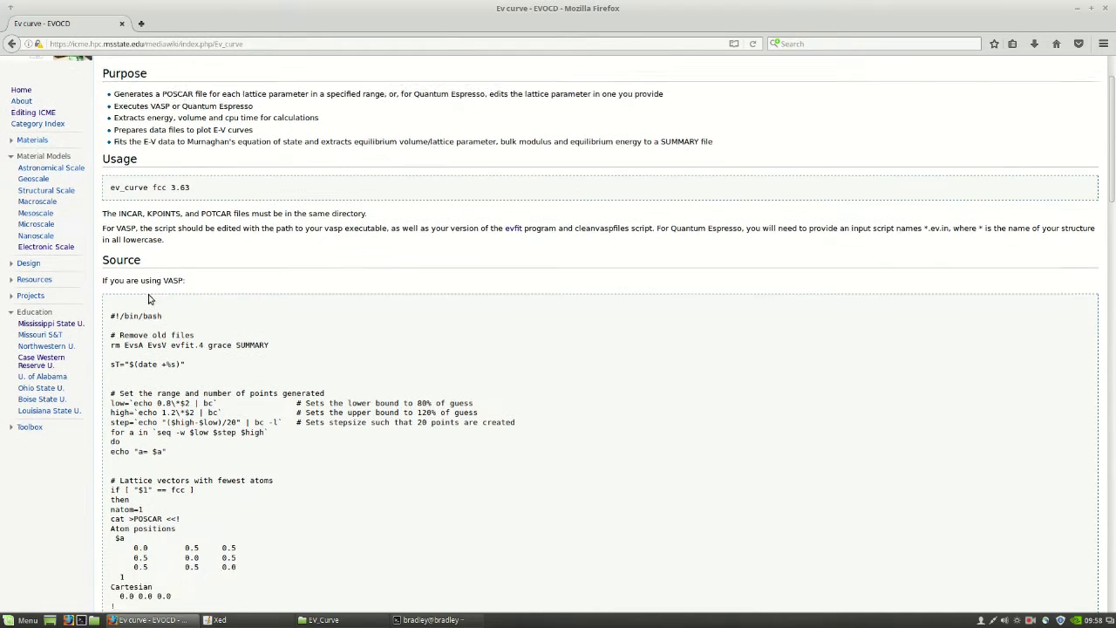
scroll(down, 3)
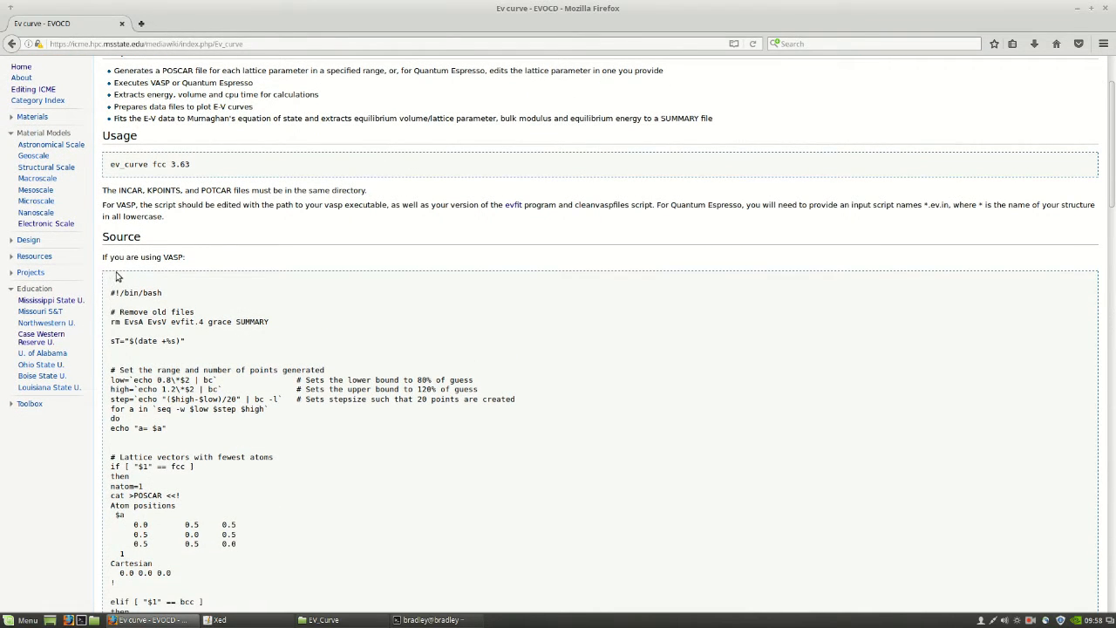
scroll(down, 3)
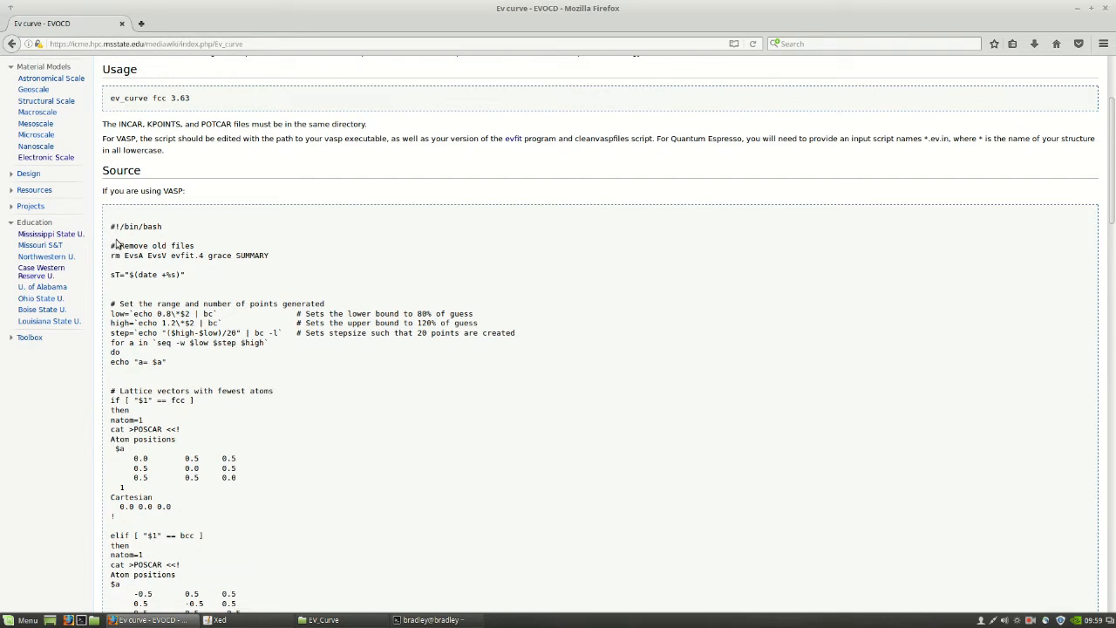
scroll(down, 3)
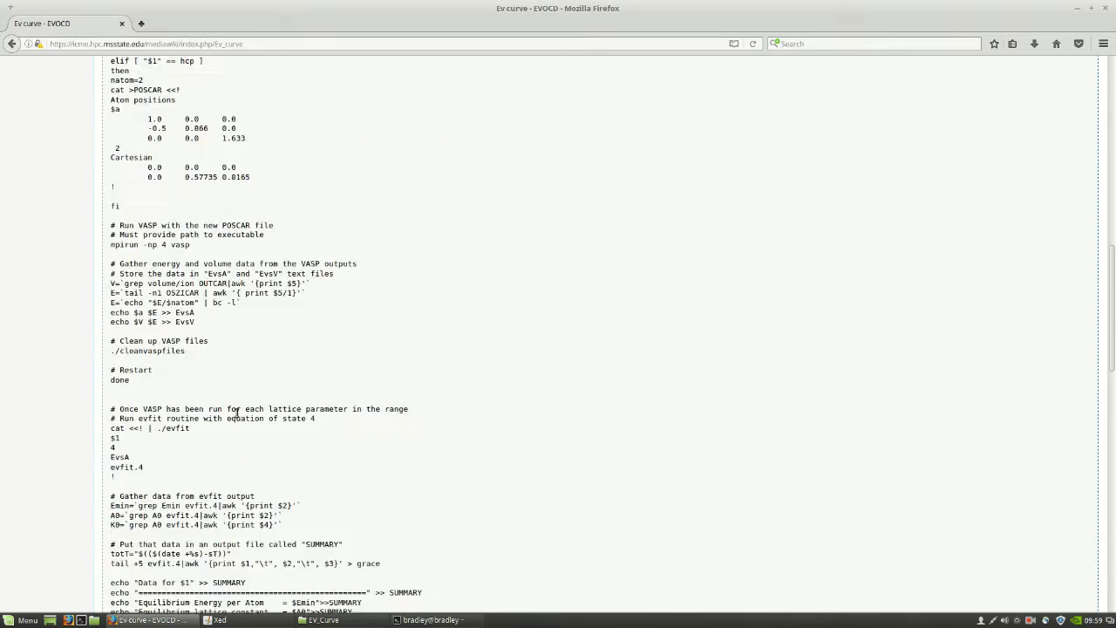
scroll(down, 3)
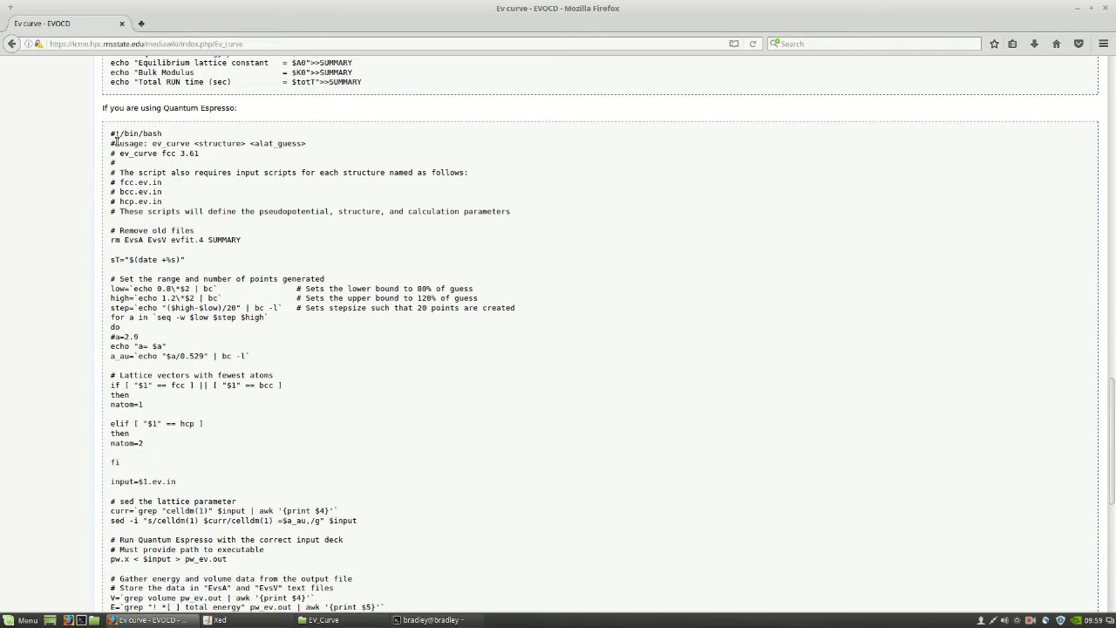
mouse_move(277, 356)
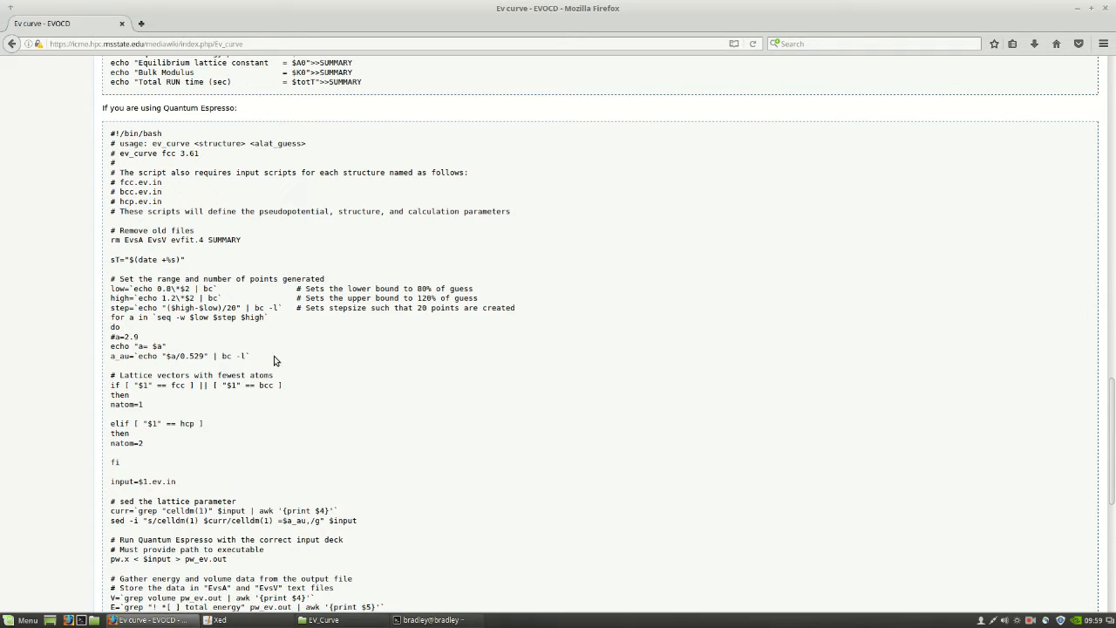
mouse_move(276, 307)
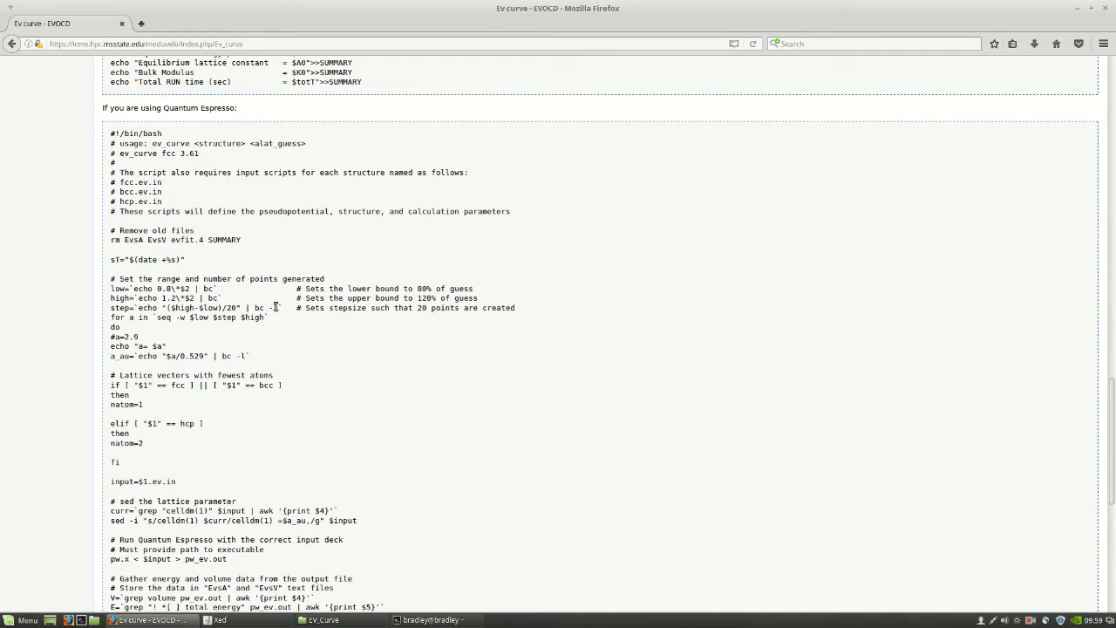
mouse_move(114, 136)
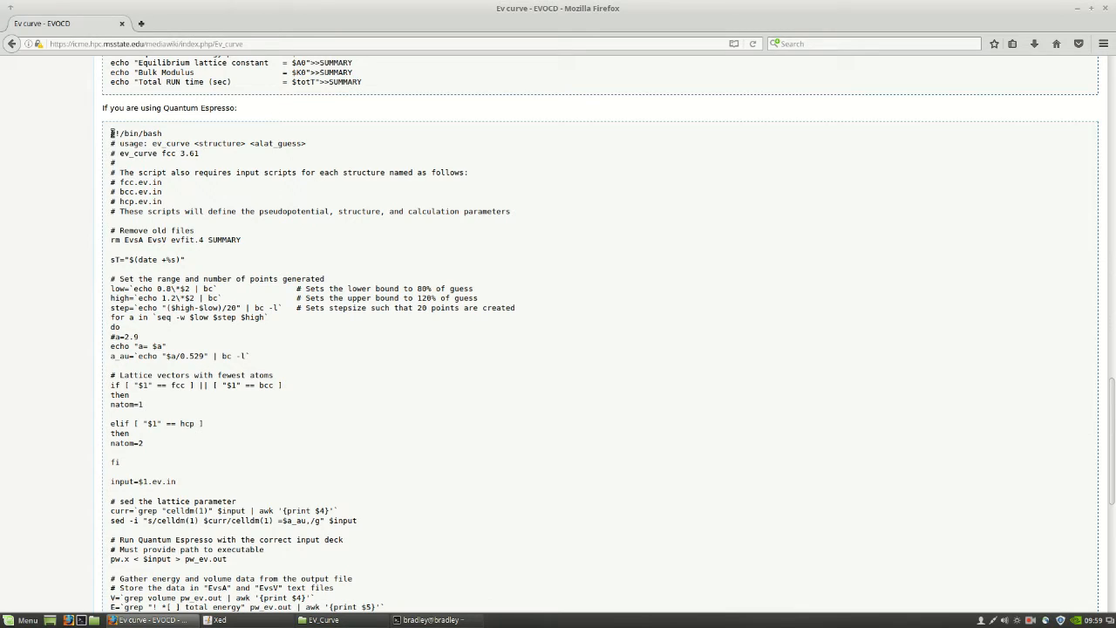
Copy the Quantum Espresso script into a new xed document and save it as ev_curve in EV_Curve
drag(111, 132, 281, 279)
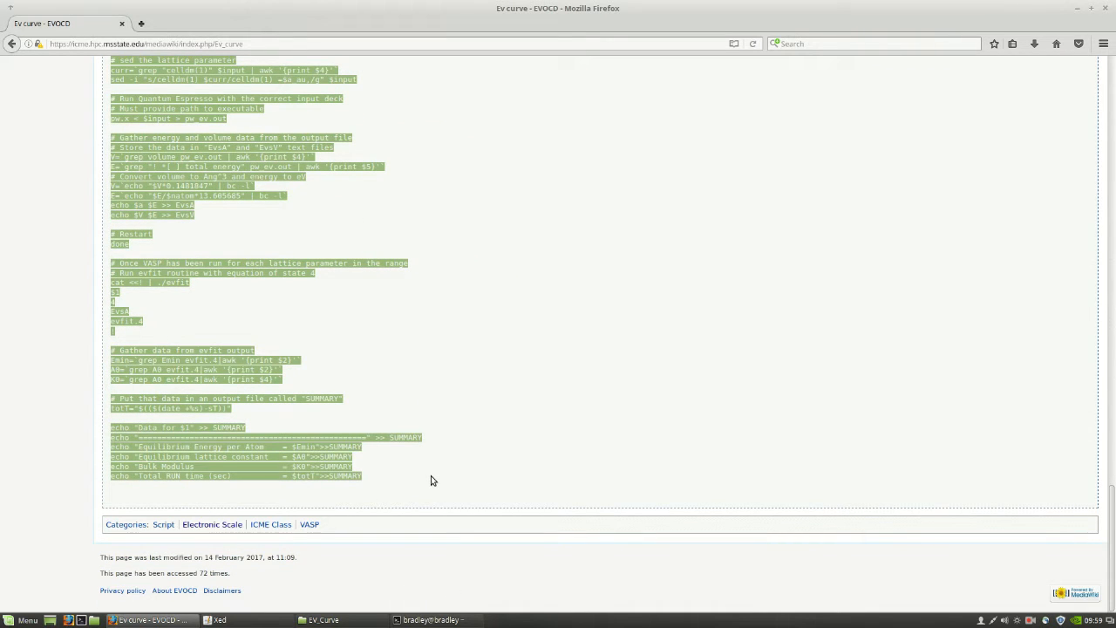
click(216, 619)
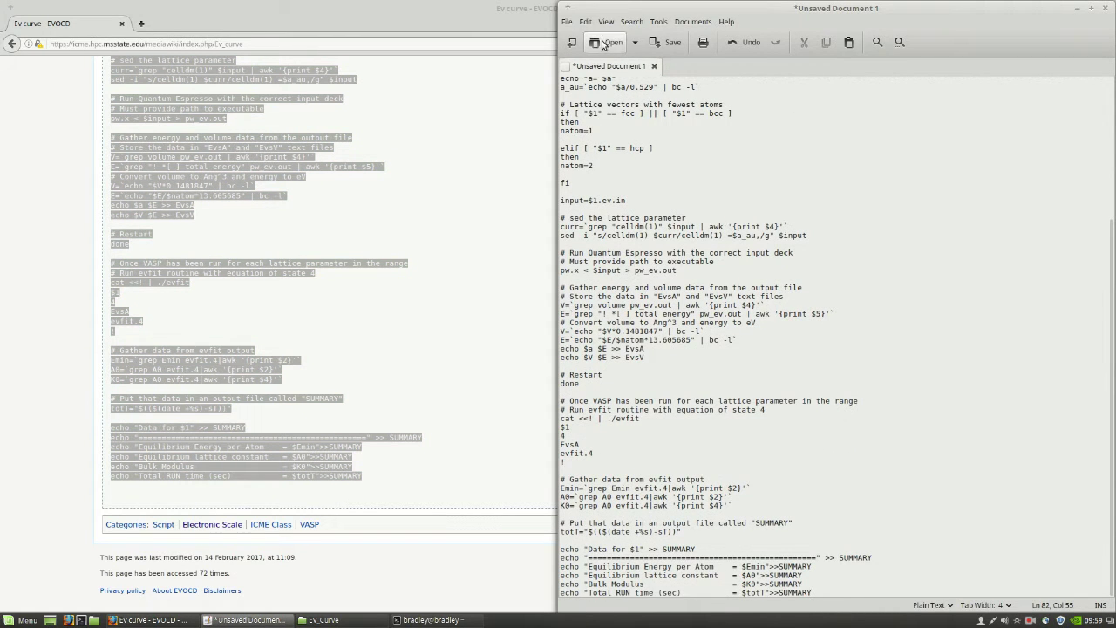
click(673, 42)
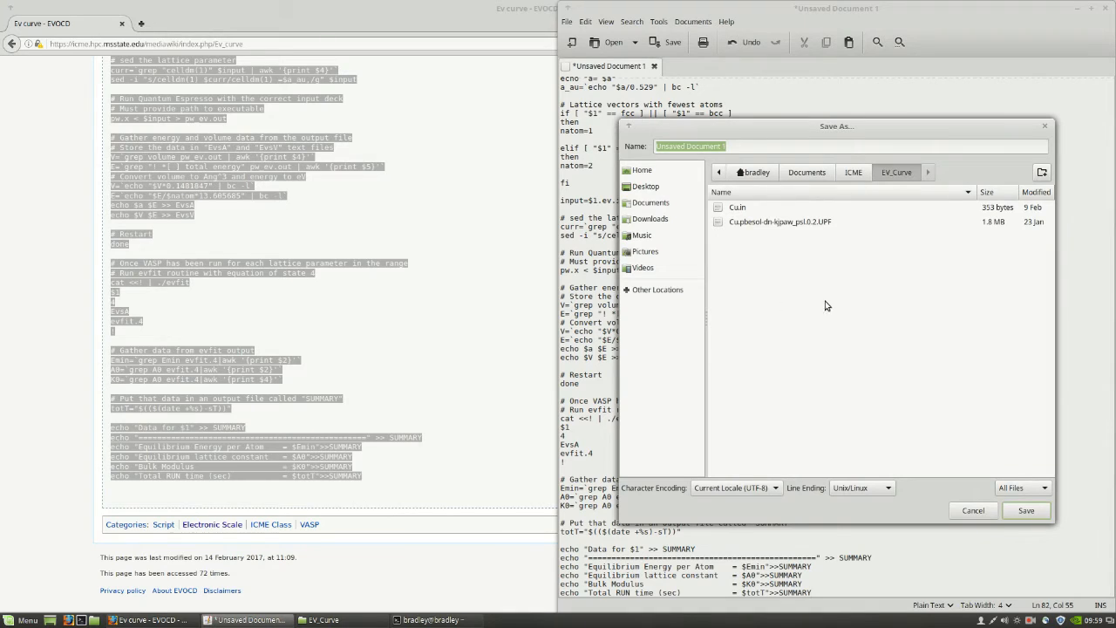
mouse_move(811, 266)
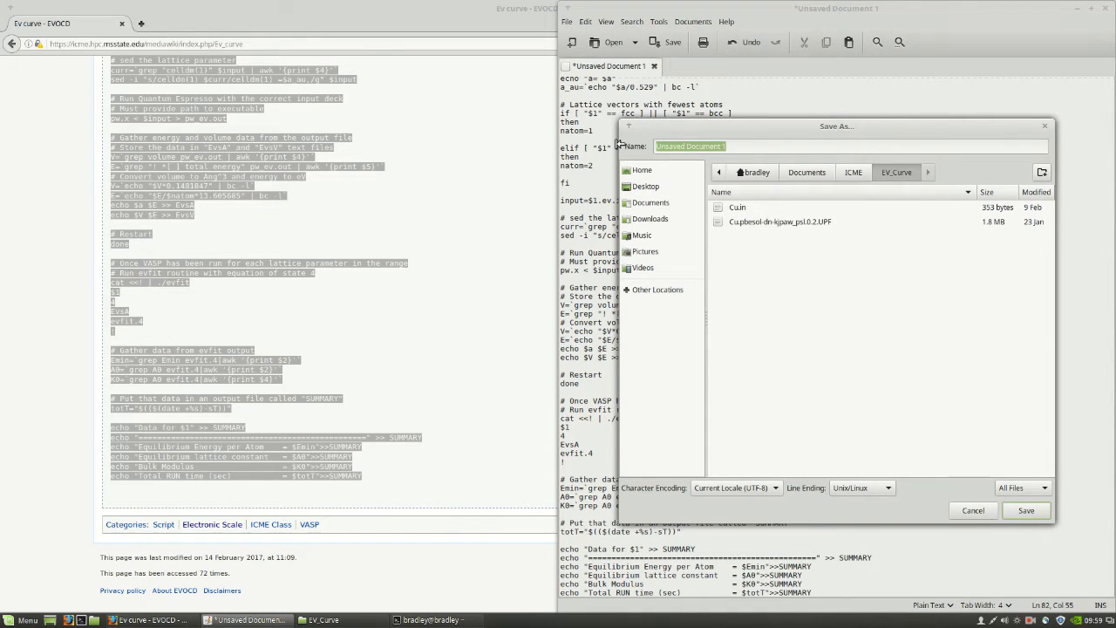
text(ev_curve)
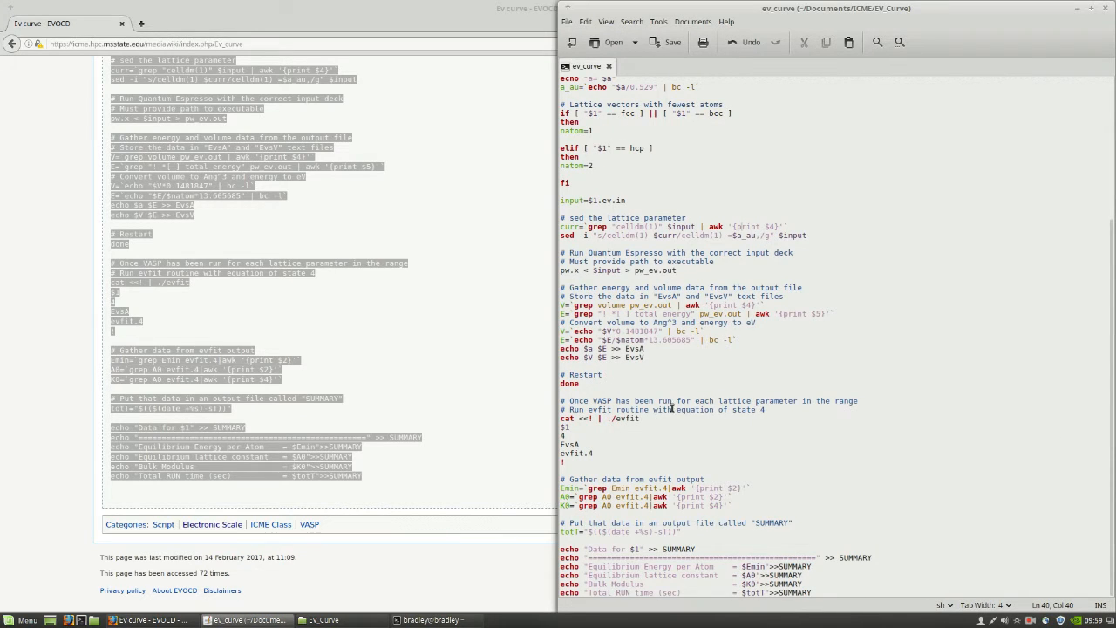
scroll(up, 3)
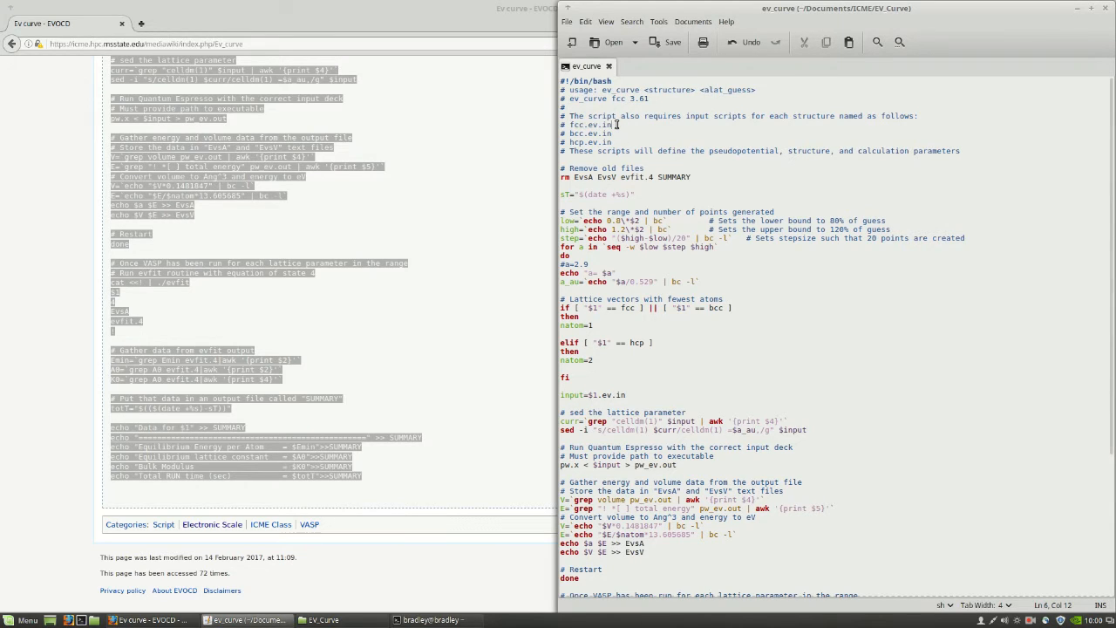
double_click(586, 124)
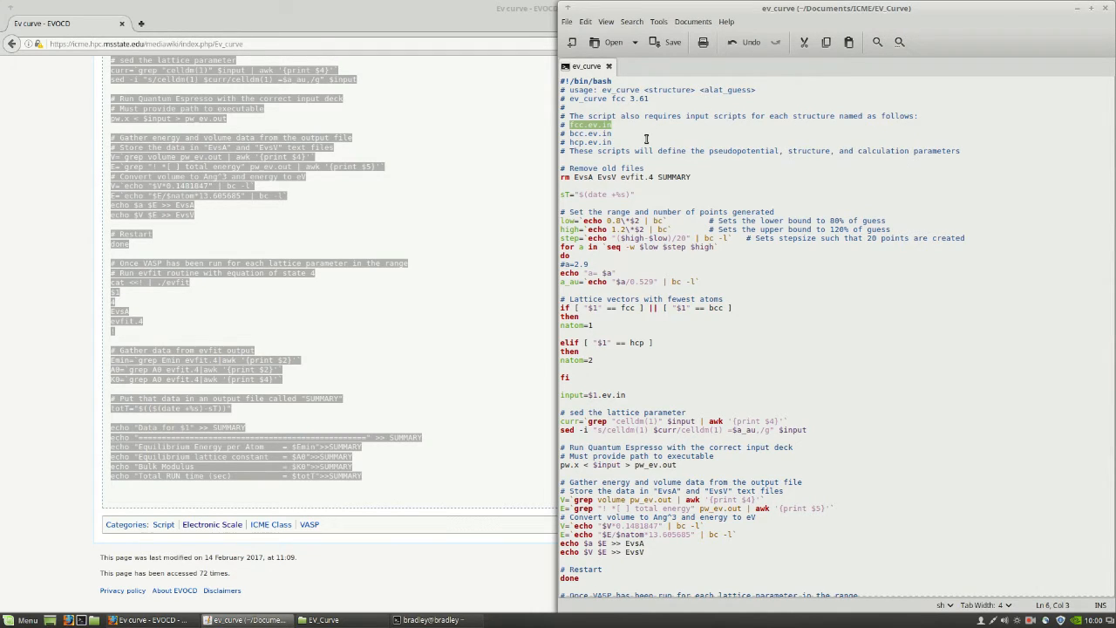
Open the Cu.in copper input file from the EV_Curve folder in xed alongside ev_curve
click(322, 619)
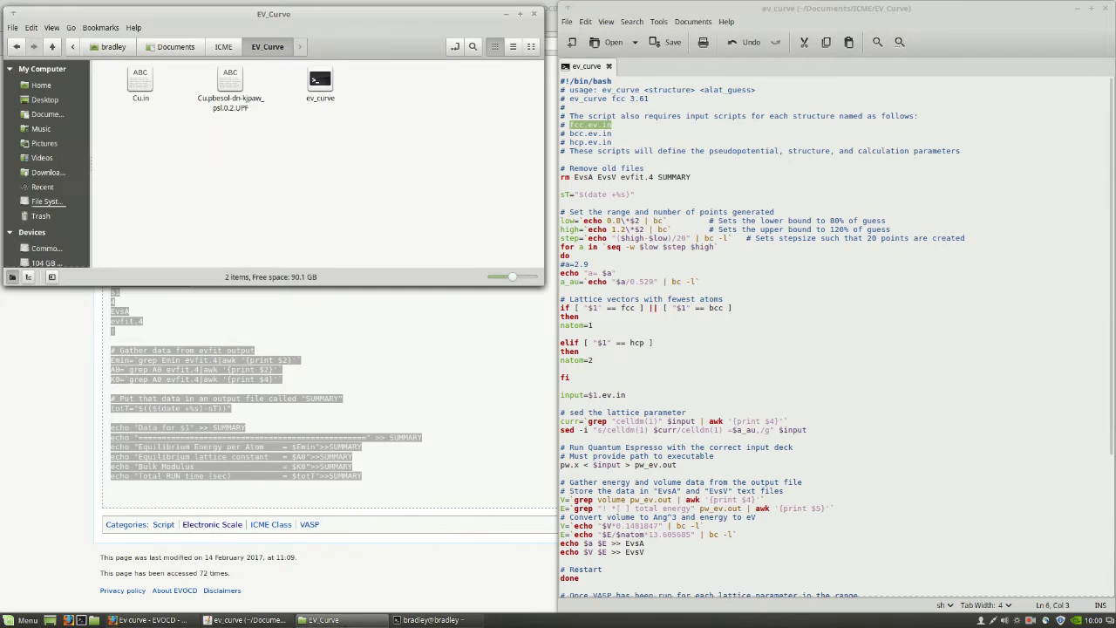
mouse_move(269, 428)
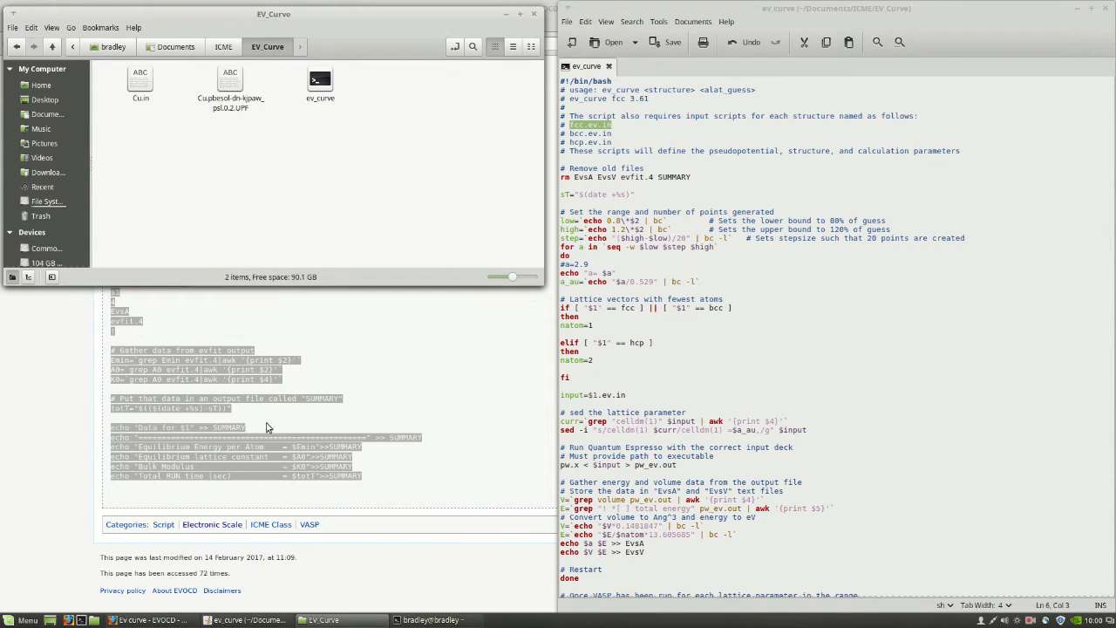
mouse_move(174, 180)
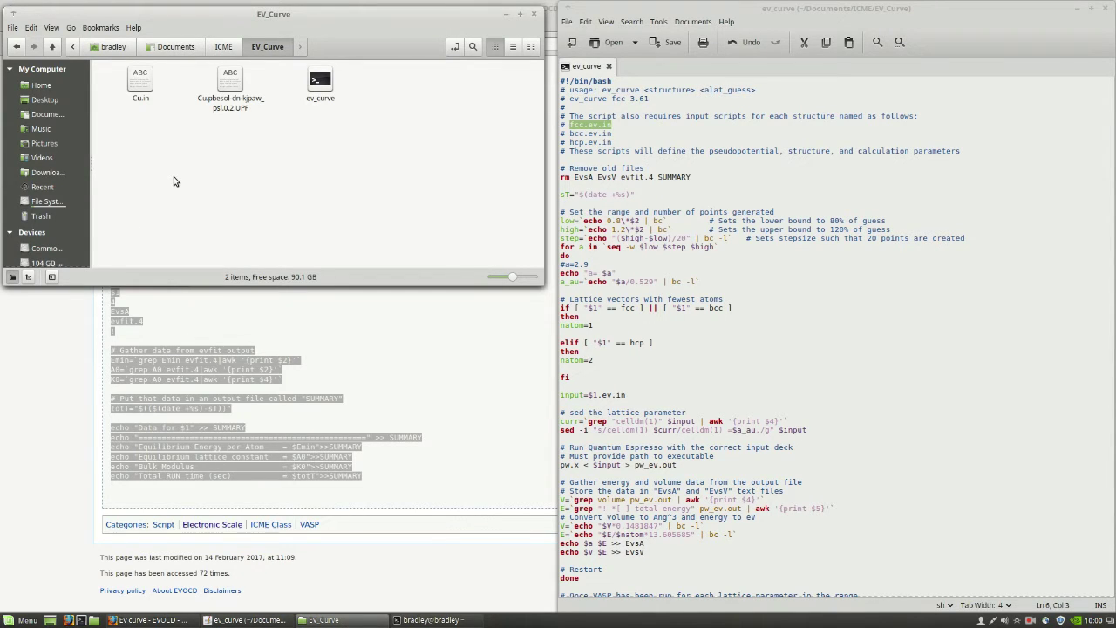
mouse_move(171, 140)
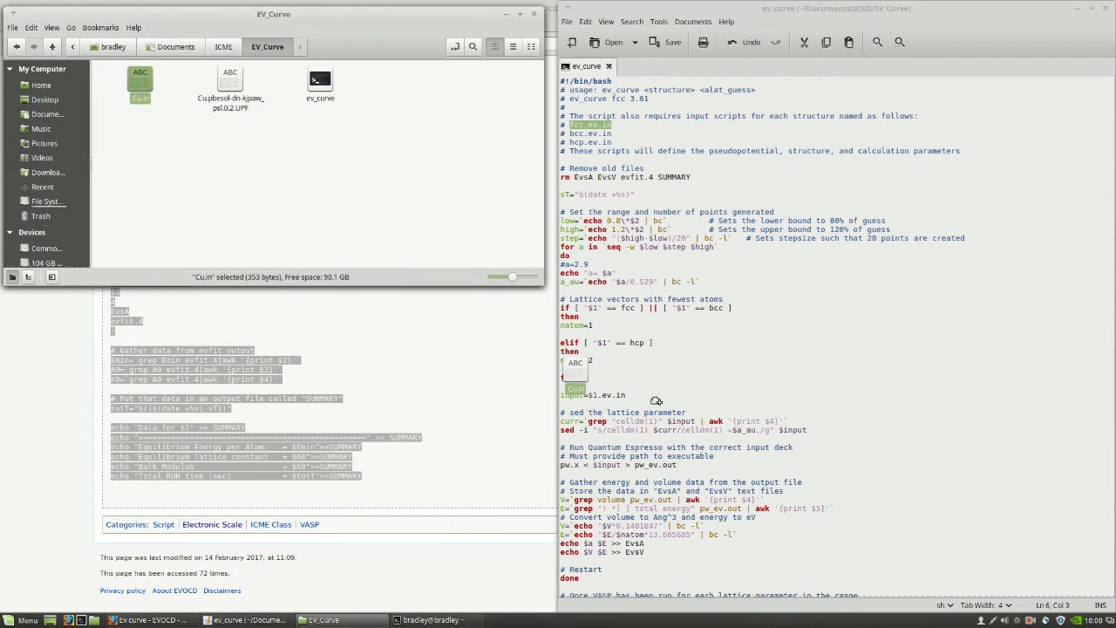
double_click(139, 78)
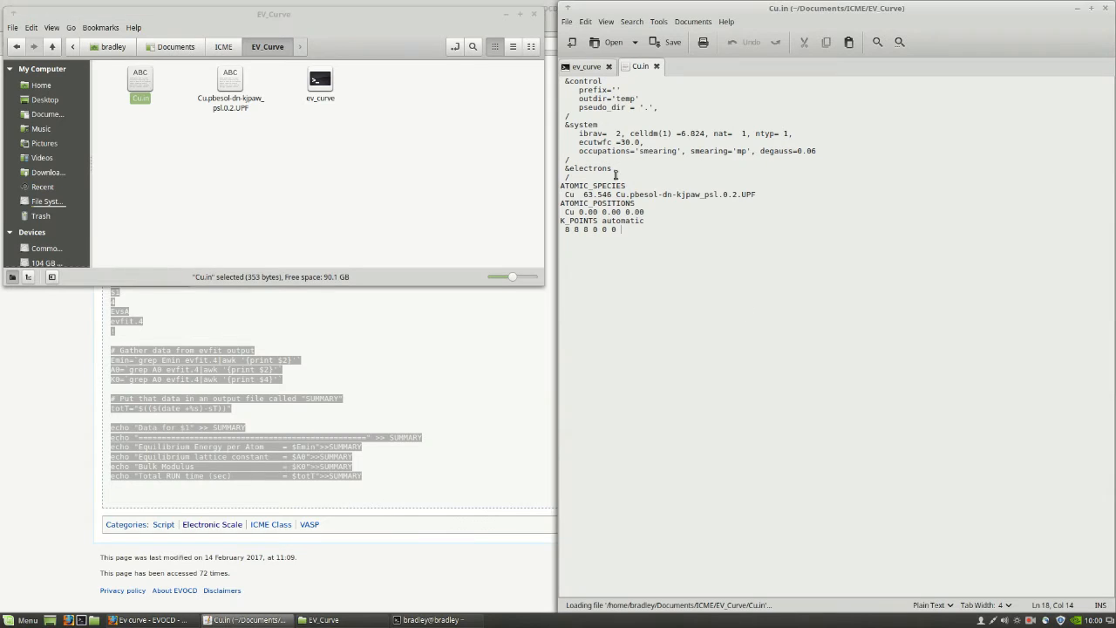
mouse_move(688, 229)
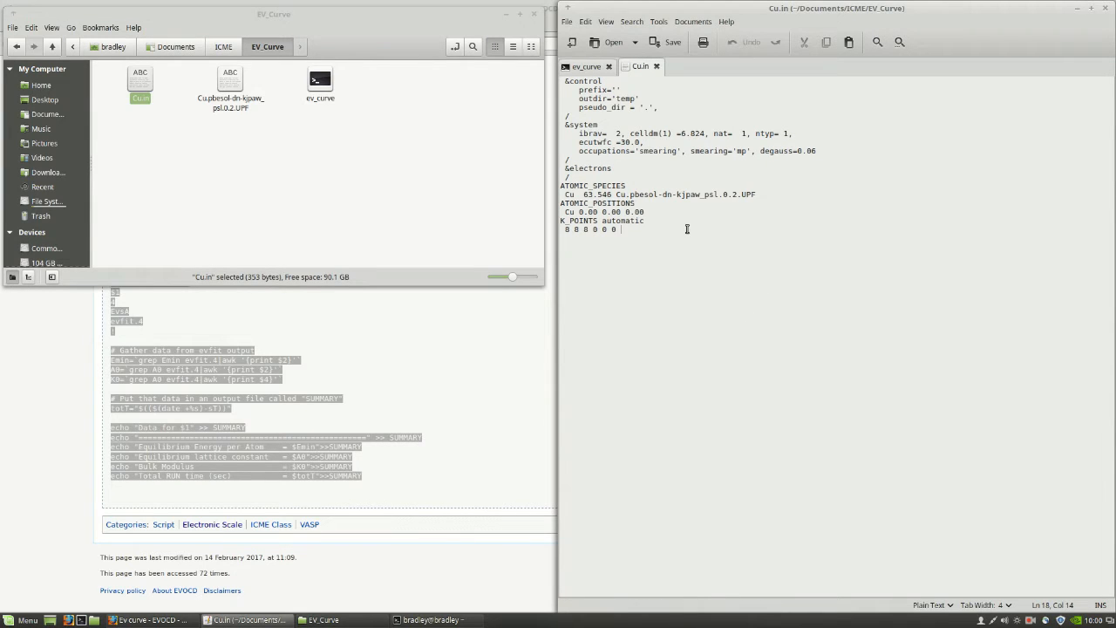
click(586, 66)
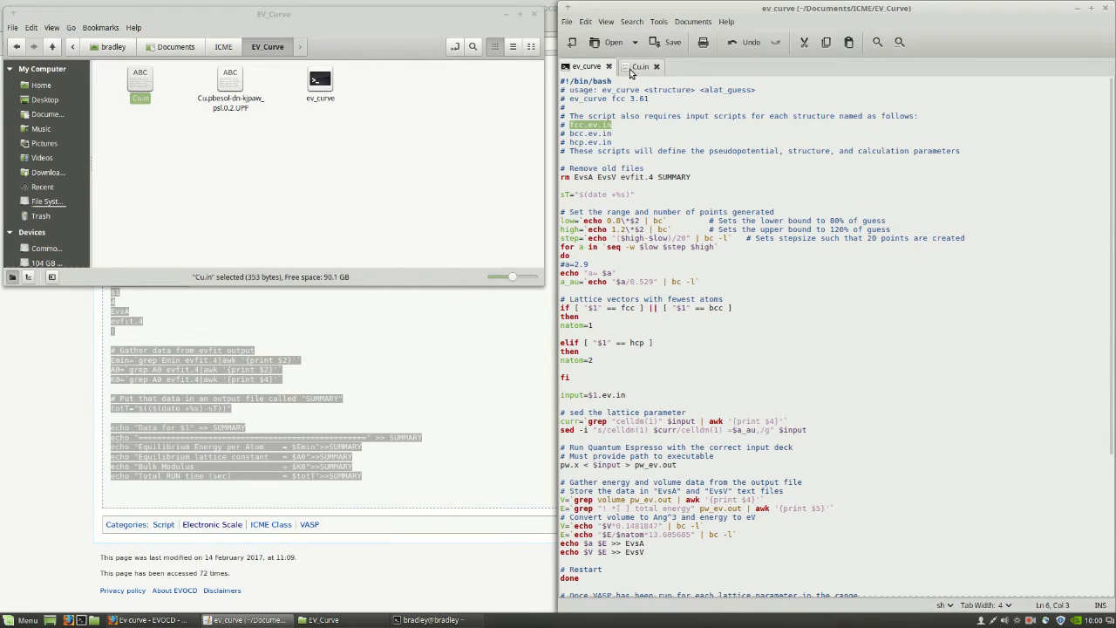
click(640, 66)
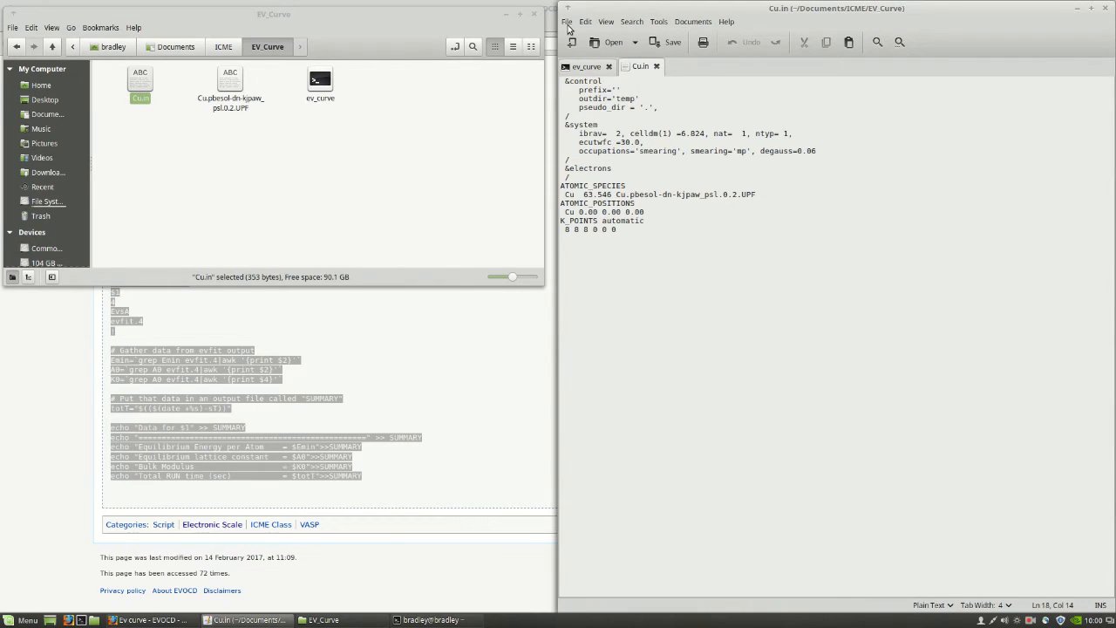
Save Cu.in under the new name fcc.ev.in in the EV_Curve folder
click(568, 21)
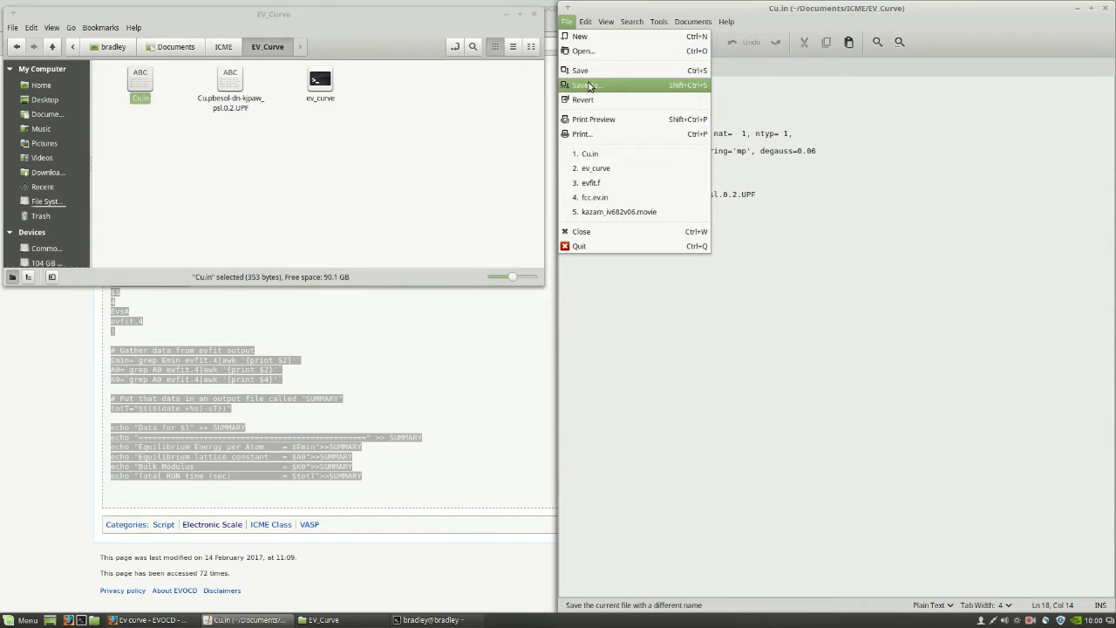
click(586, 83)
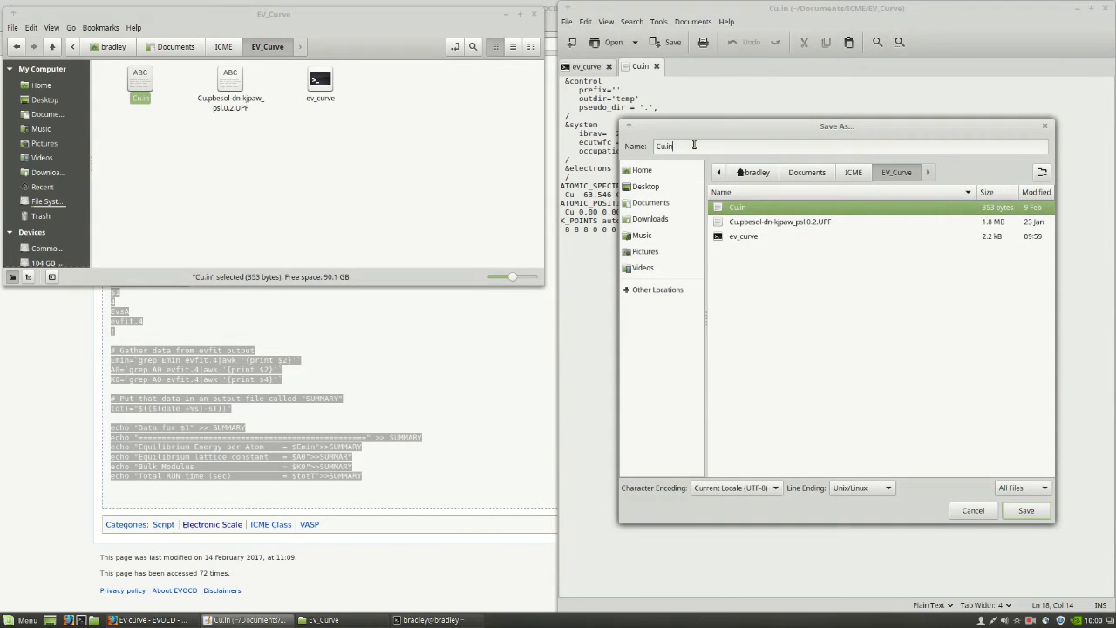
text(fcc.e)
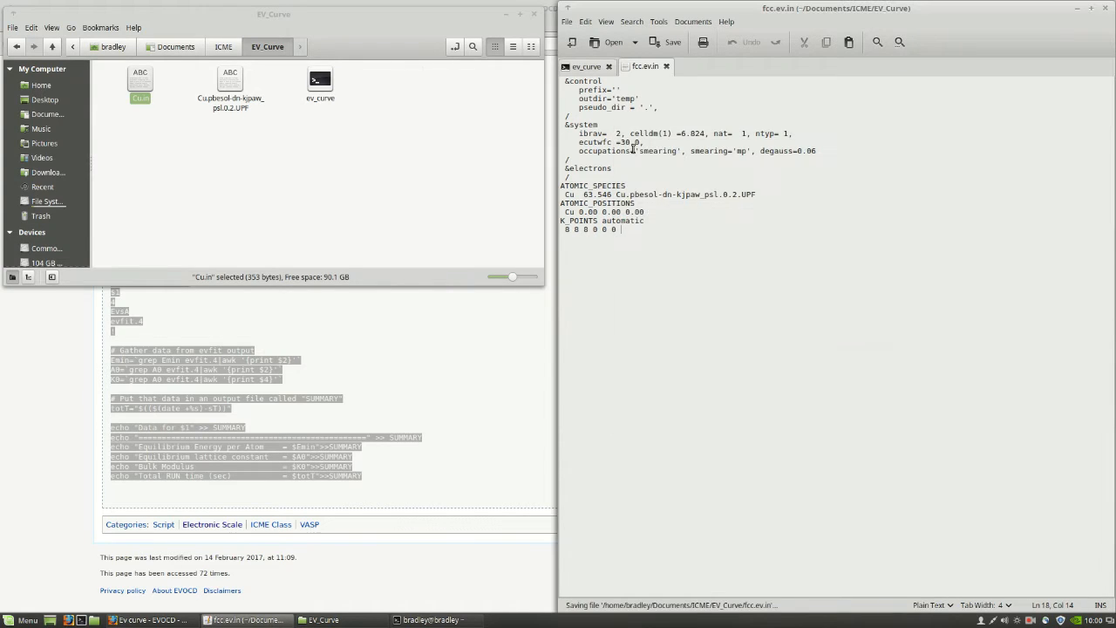
click(673, 42)
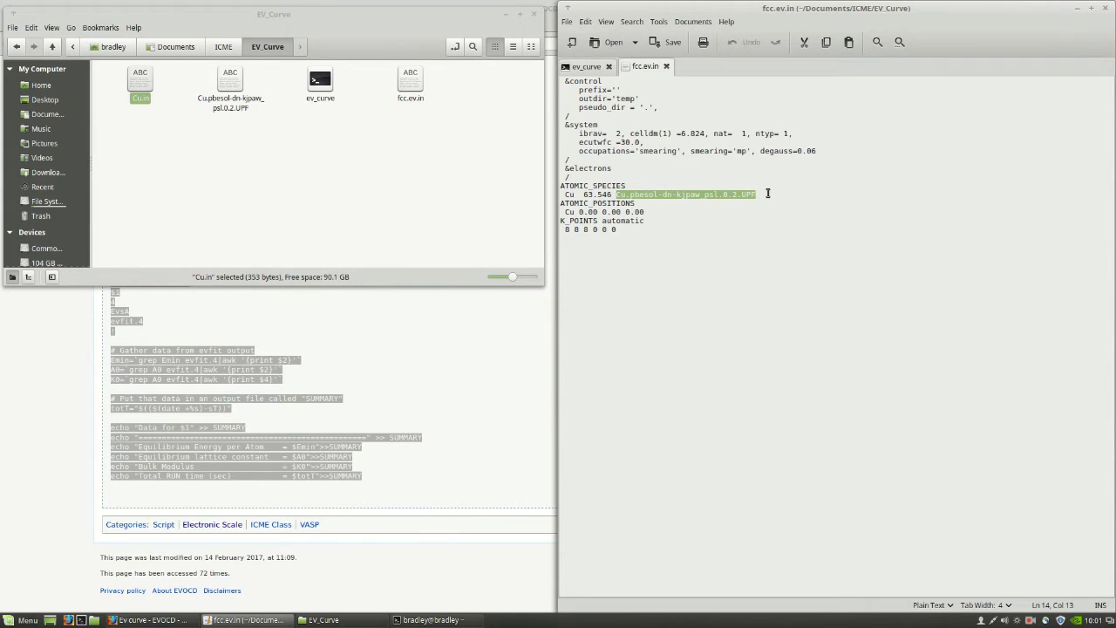
click(231, 84)
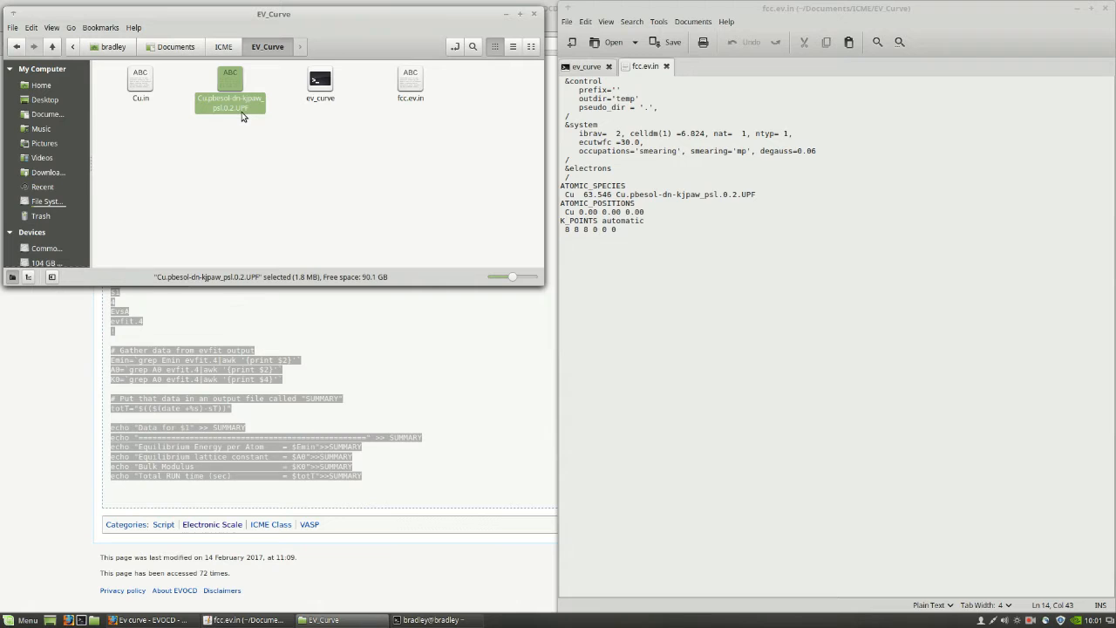
mouse_move(218, 103)
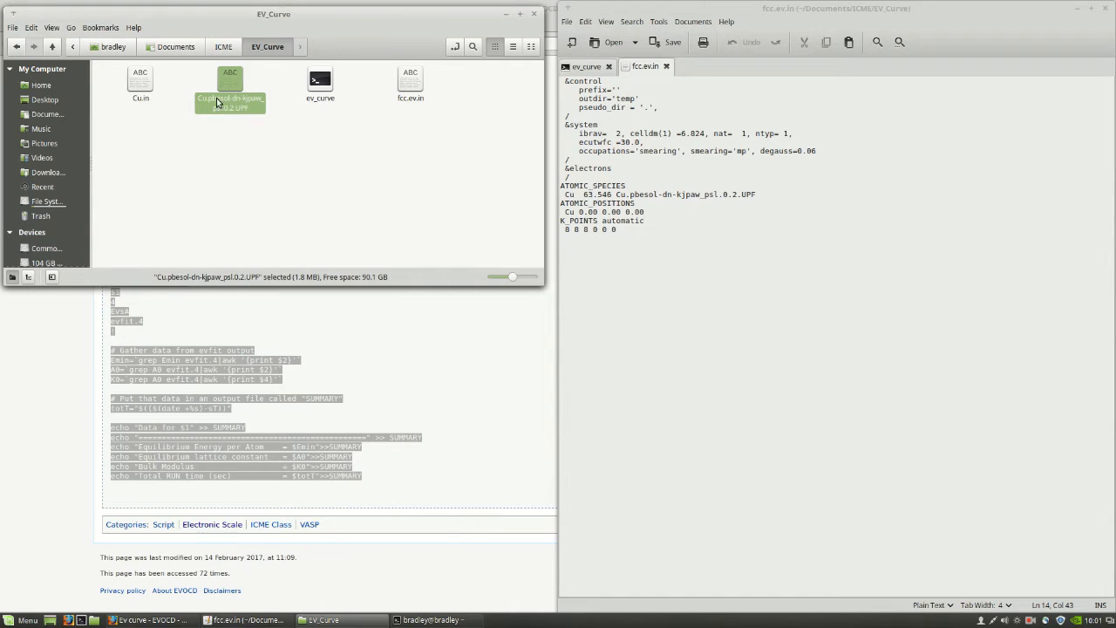
mouse_move(220, 108)
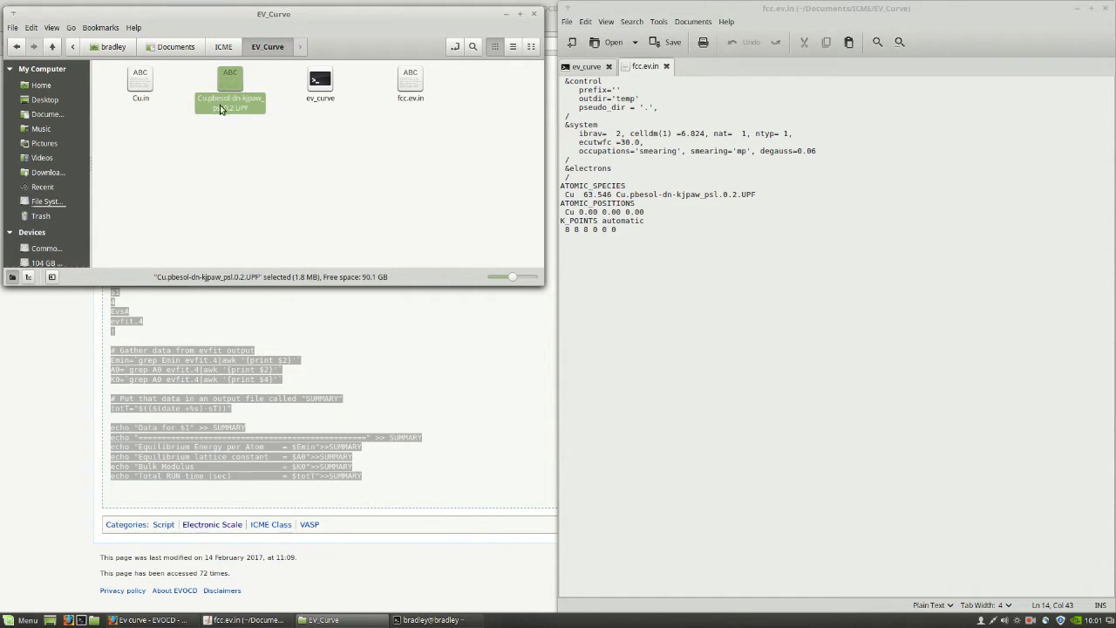
mouse_move(291, 160)
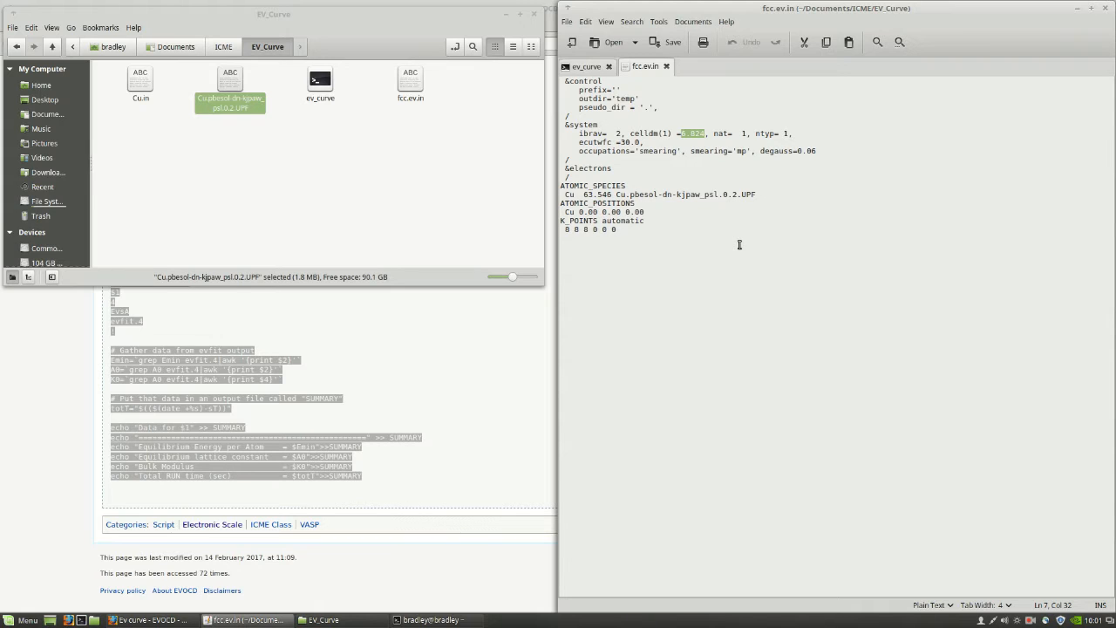
mouse_move(674, 213)
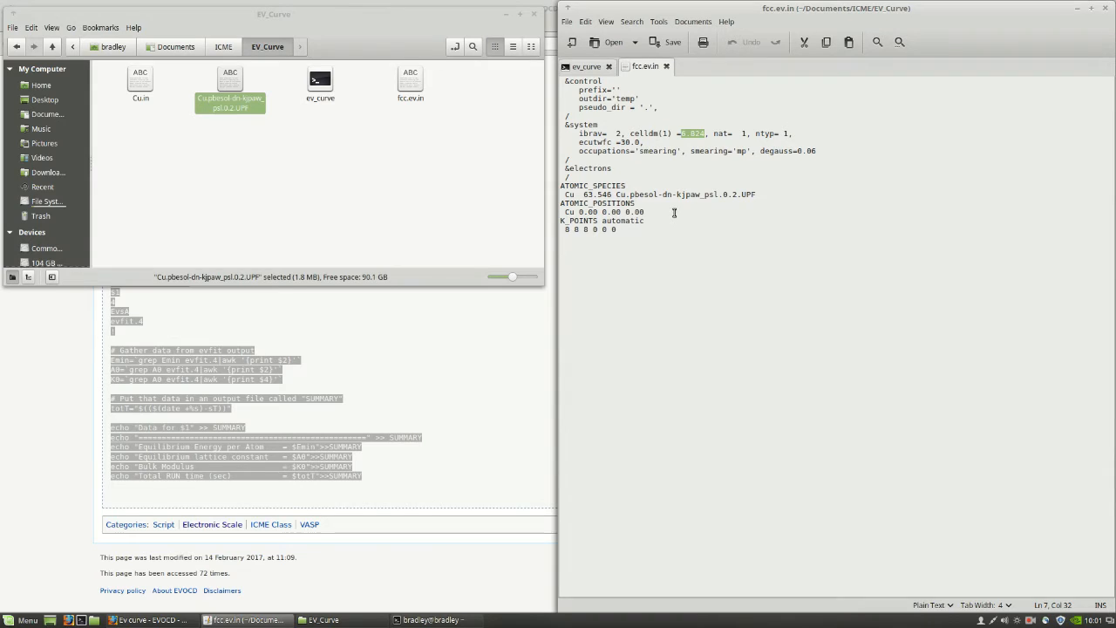
mouse_move(715, 196)
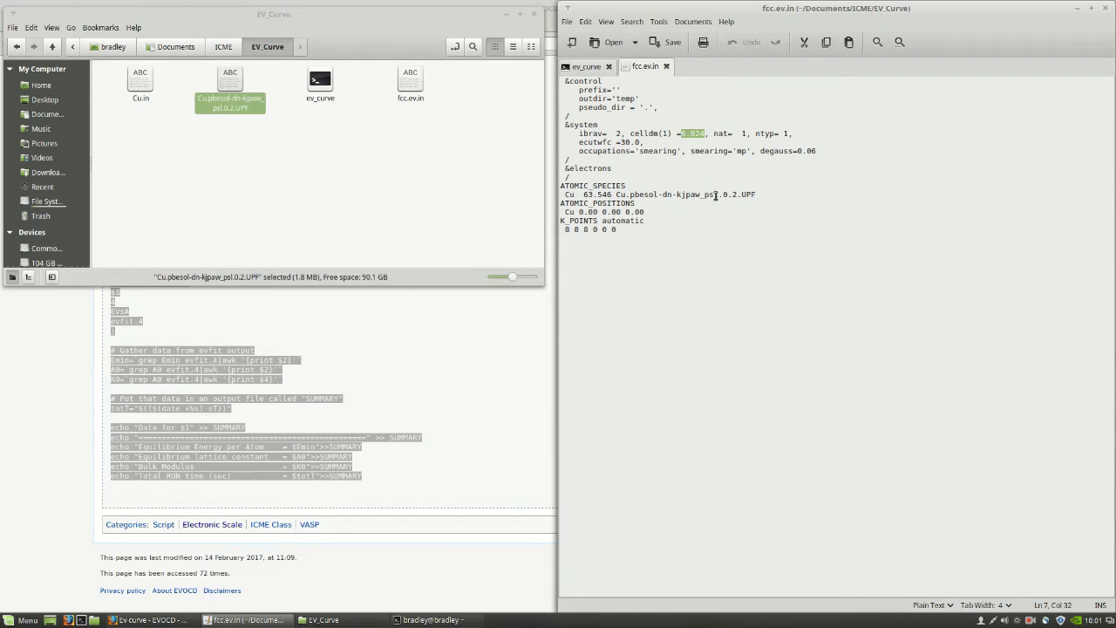
mouse_move(722, 225)
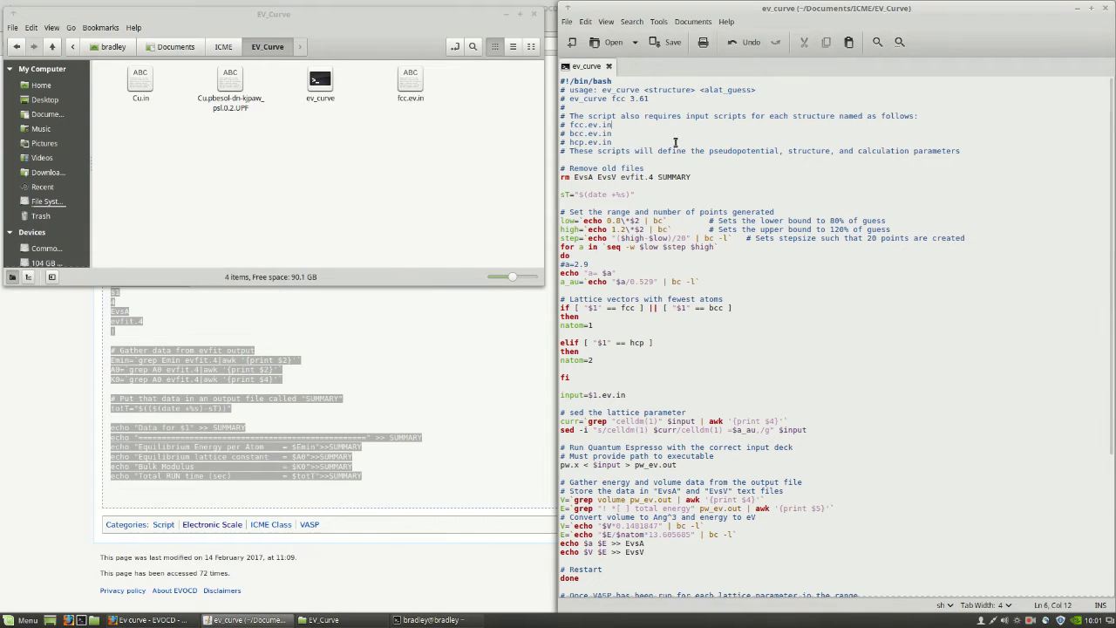
mouse_move(695, 136)
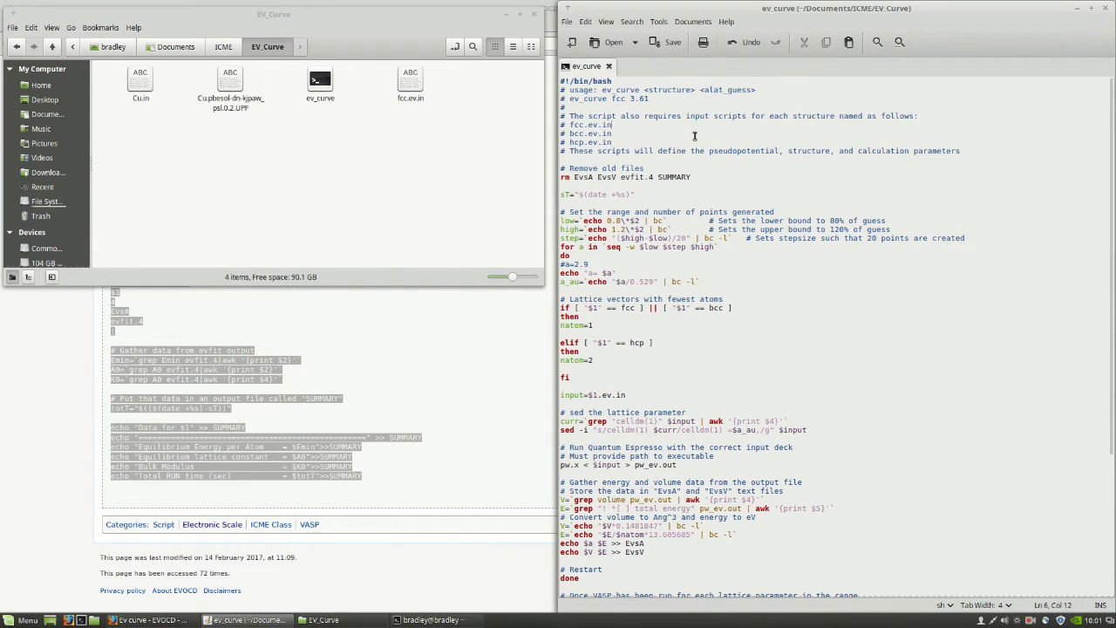
mouse_move(664, 189)
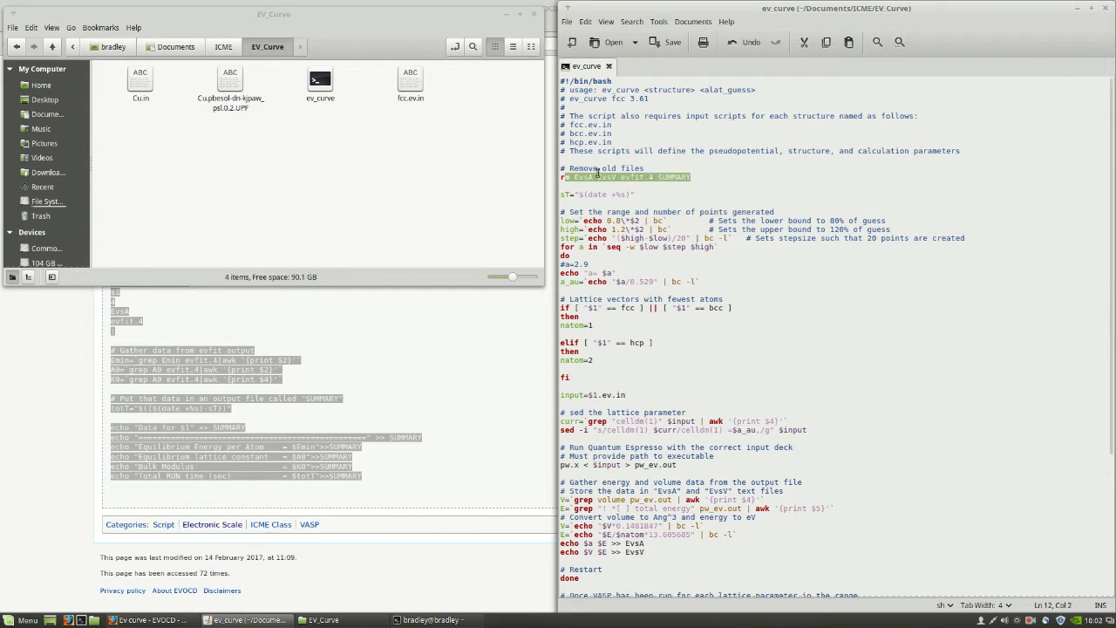
Highlight the ev_curve script's old-file removal line and its usage example 'ev_curve fcc 3.61'
click(747, 178)
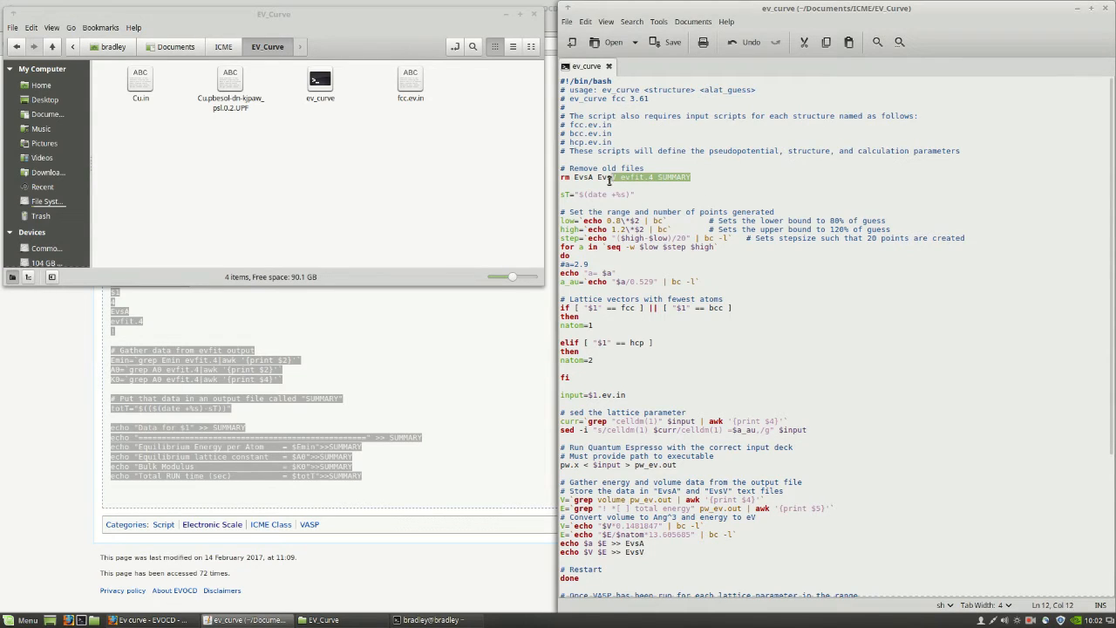
click(596, 178)
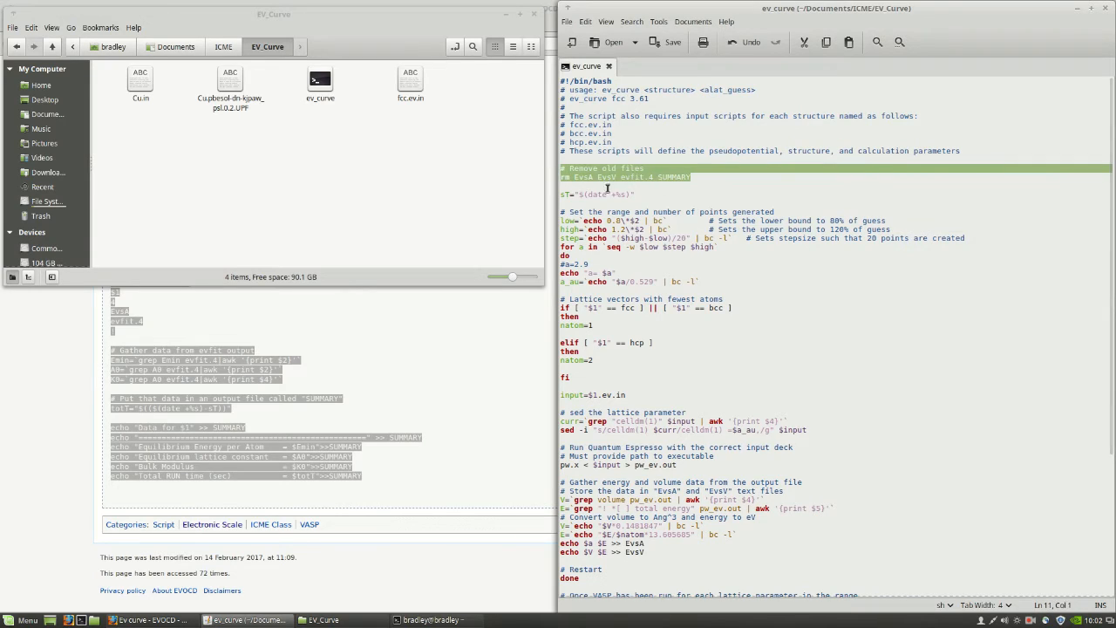
click(673, 222)
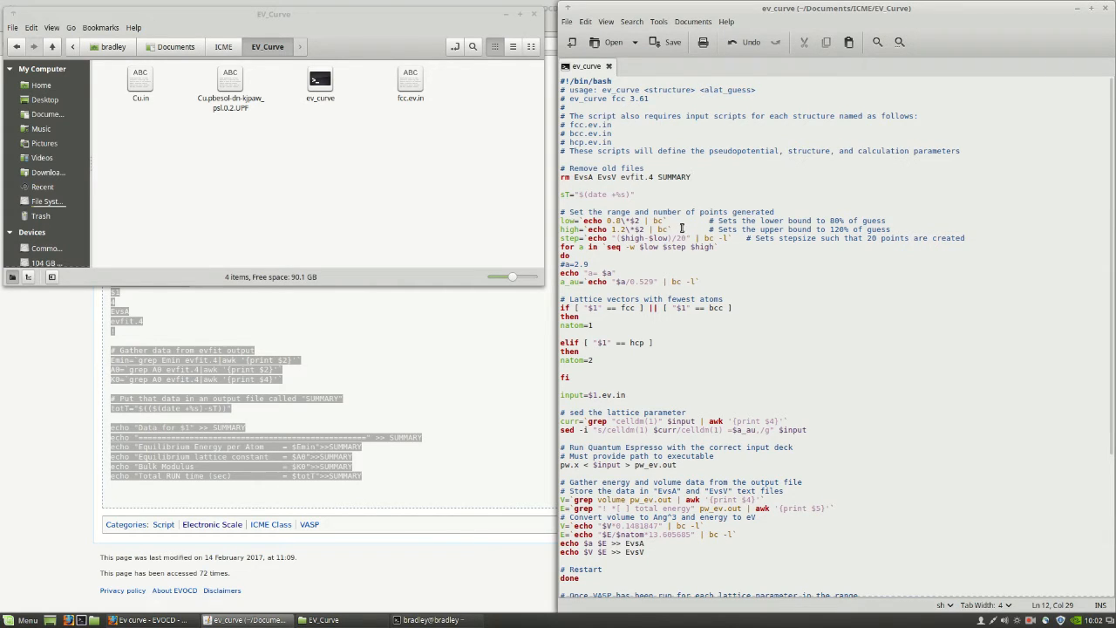
click(689, 178)
text(4)
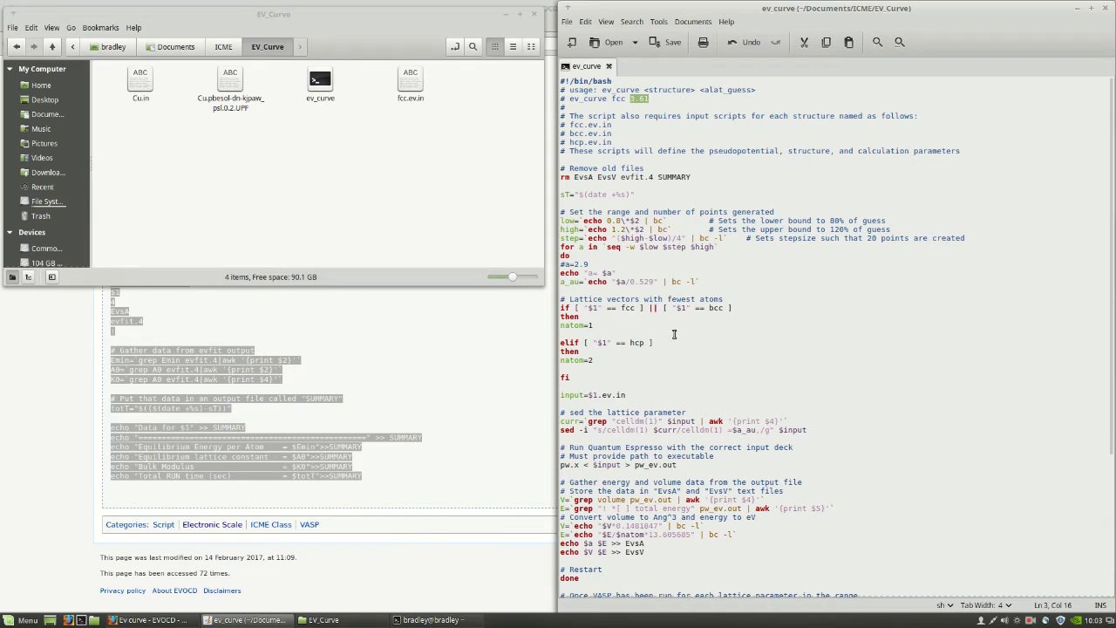
mouse_move(610, 305)
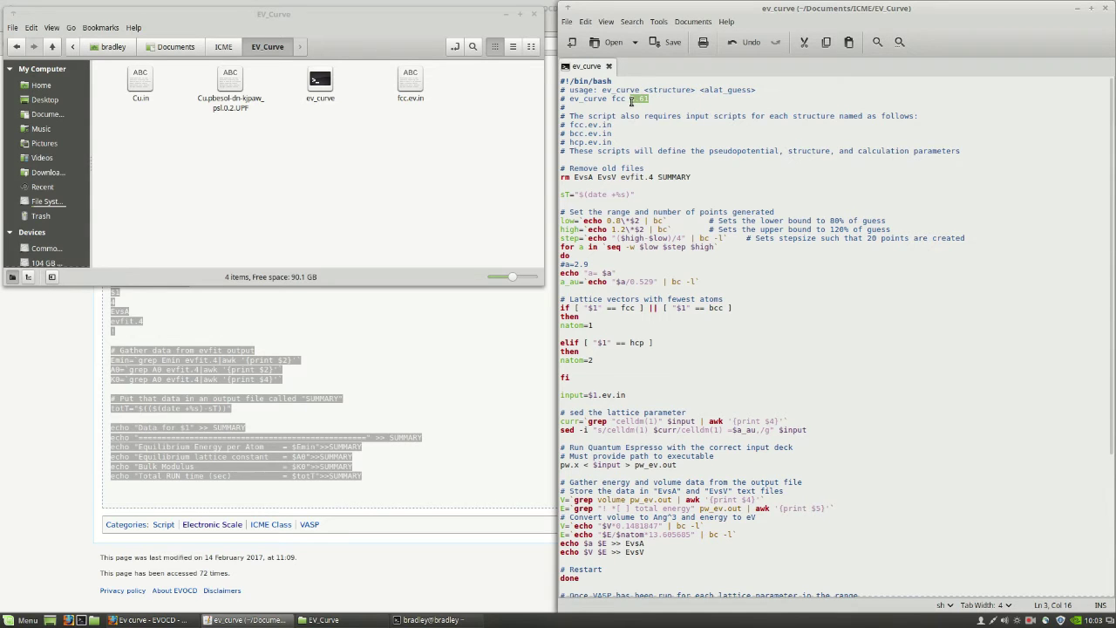
mouse_move(618, 281)
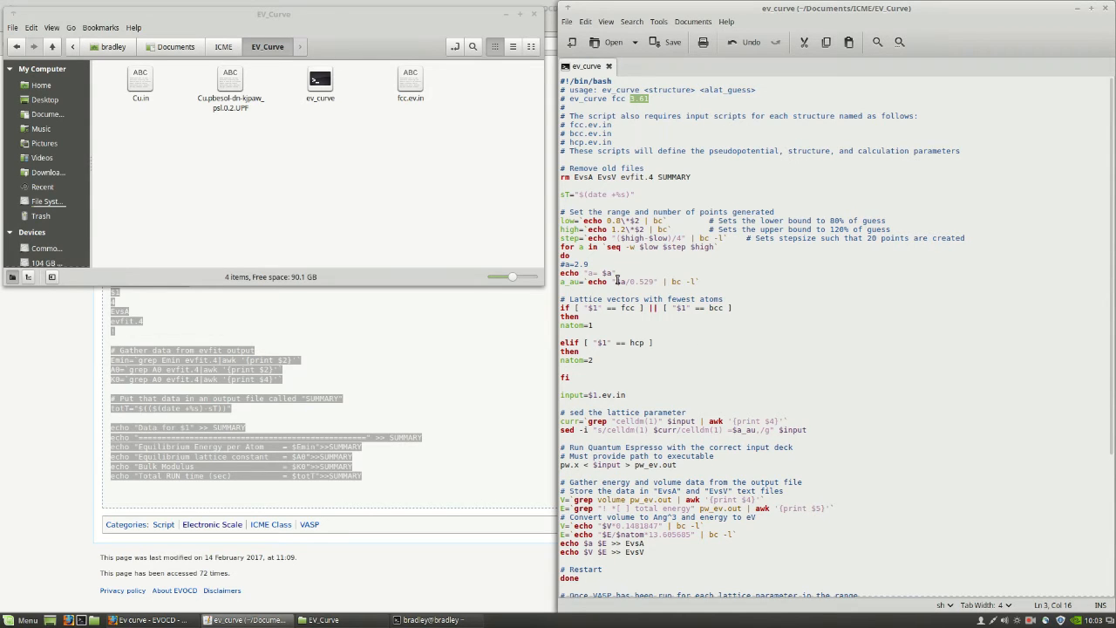
scroll(down, 3)
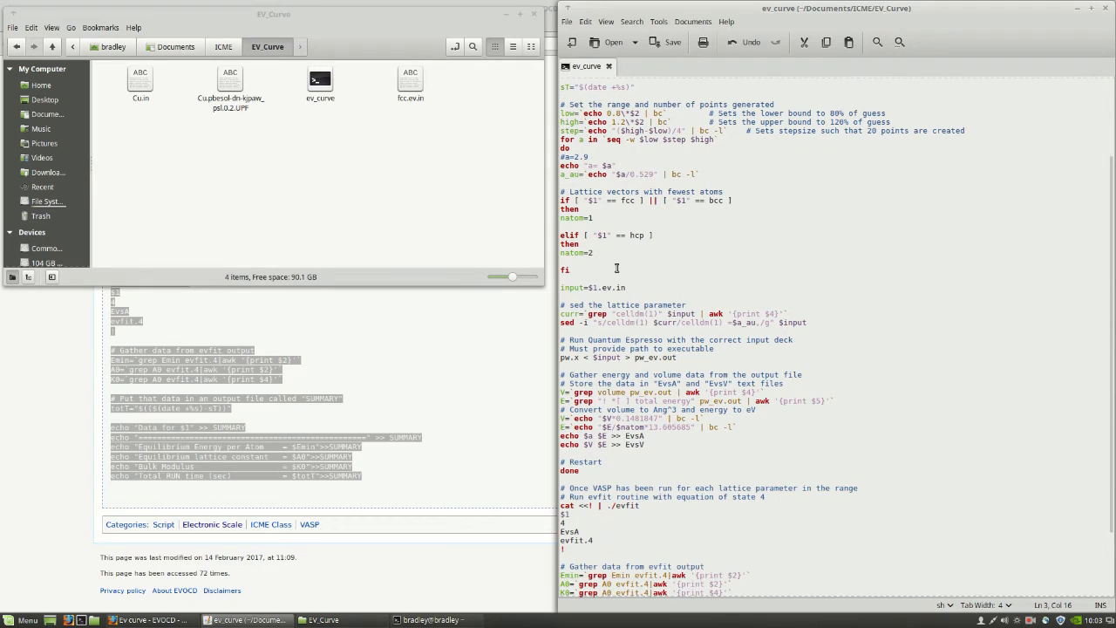
click(610, 288)
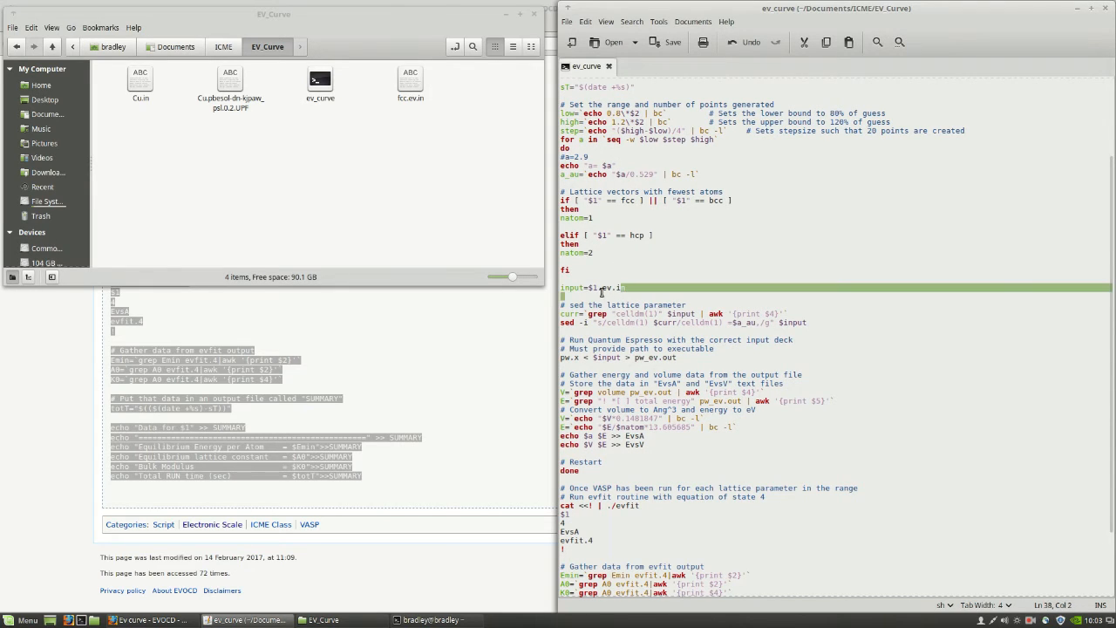
click(619, 288)
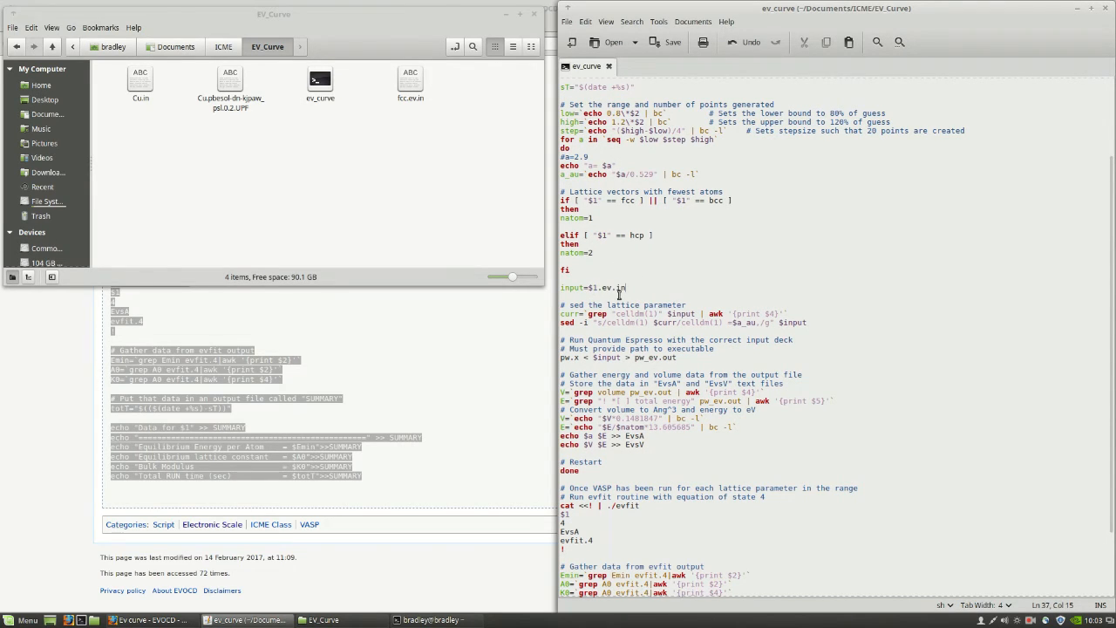
scroll(down, 3)
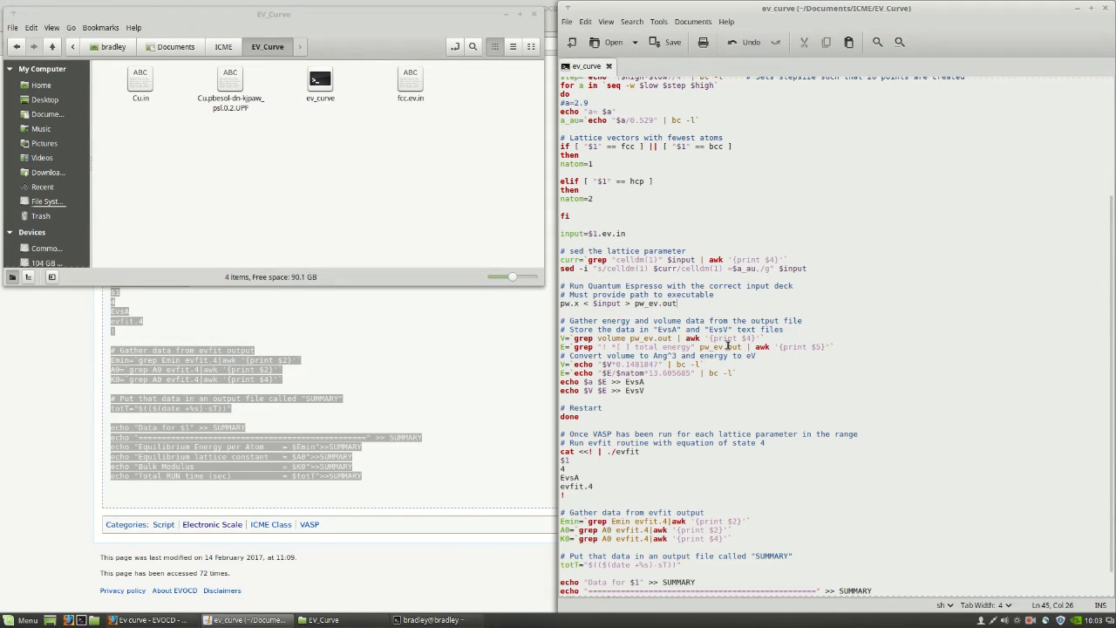
mouse_move(690, 390)
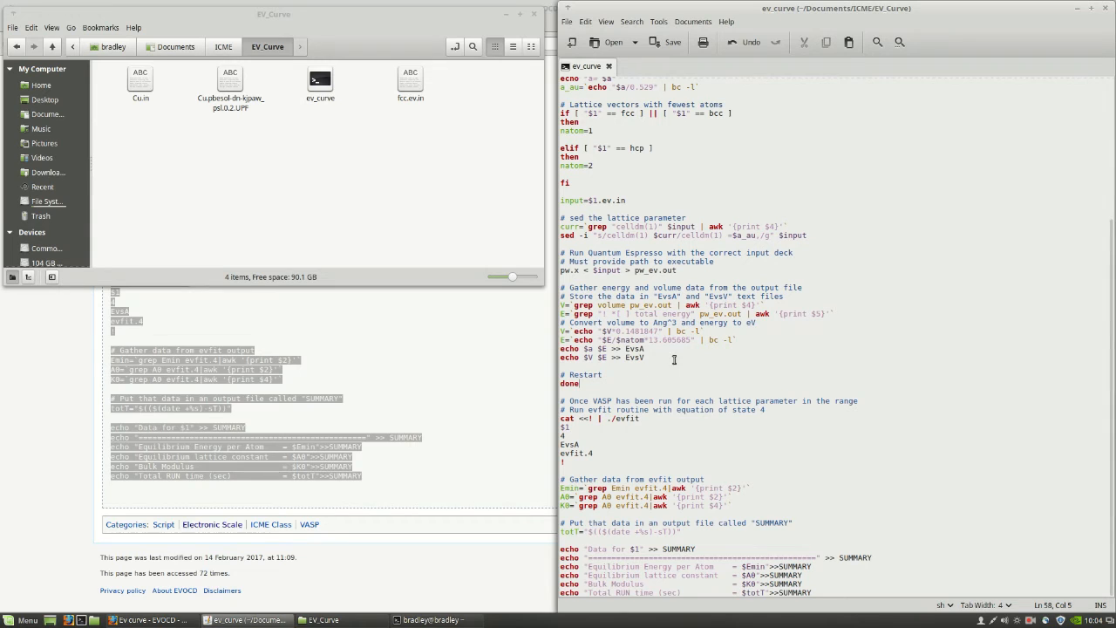
mouse_move(502, 384)
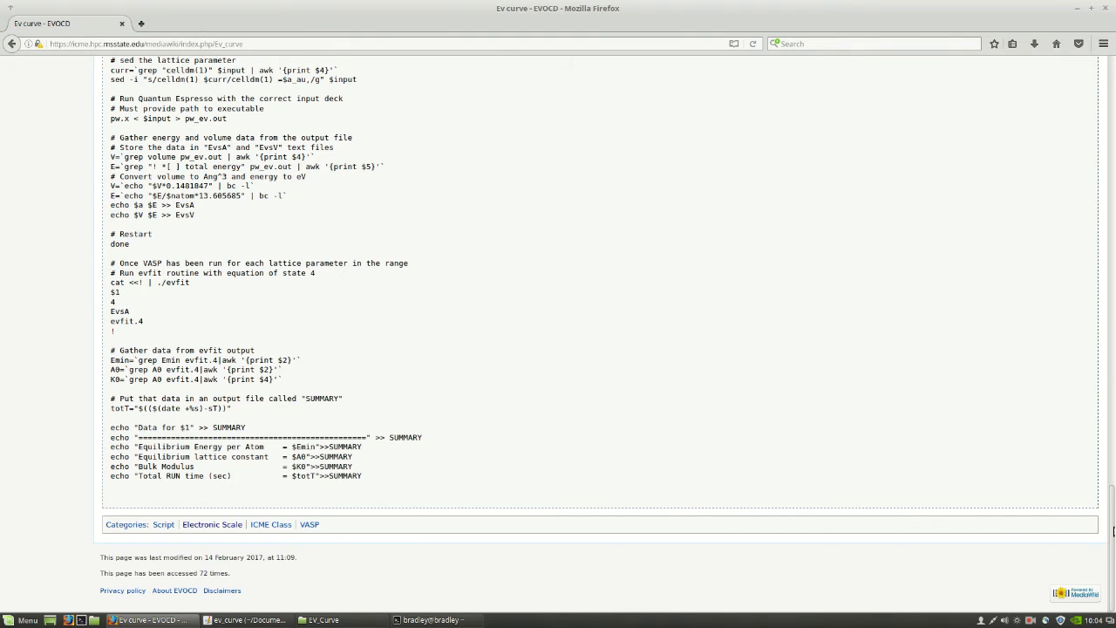
Search the wiki for 'evfit' and bring up the Evfit page with its compile commands and evfit.f source
scroll(up, 3)
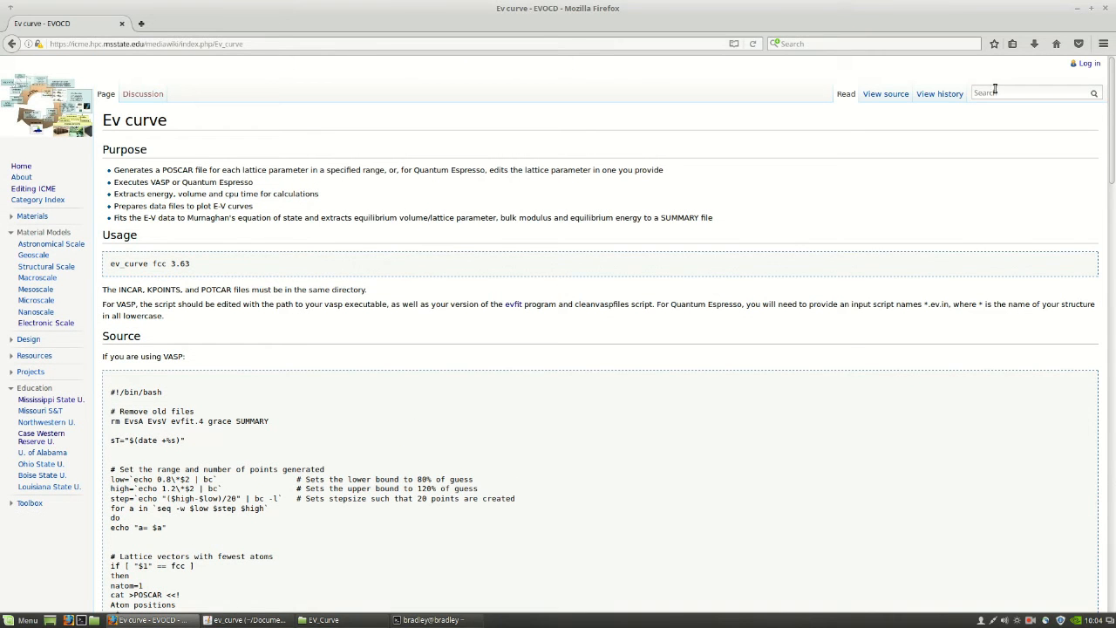
text(ev)
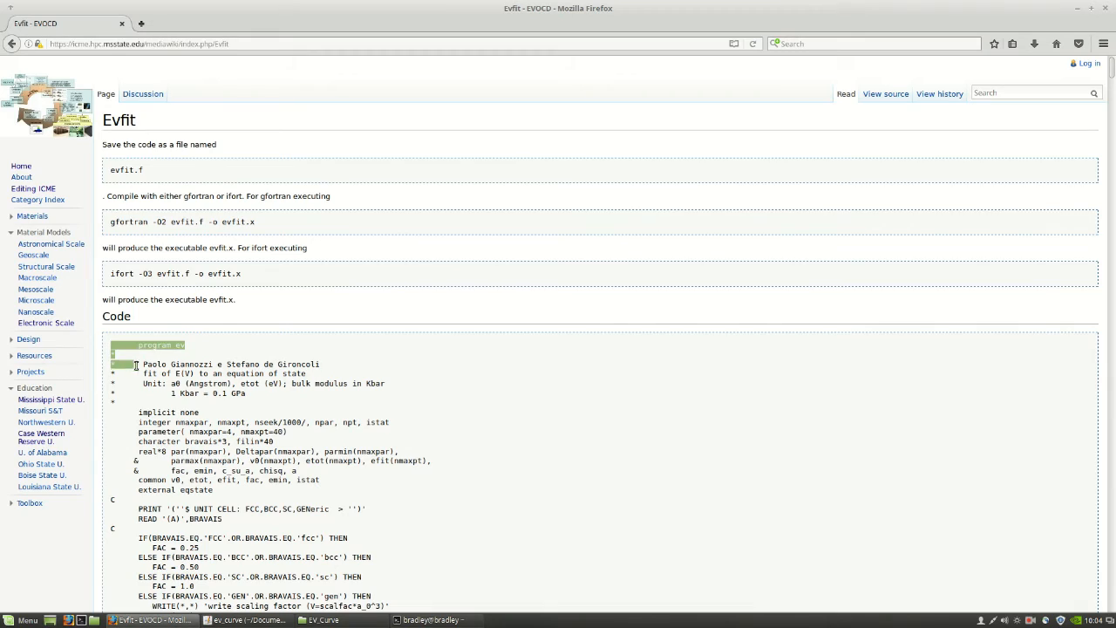
scroll(down, 3)
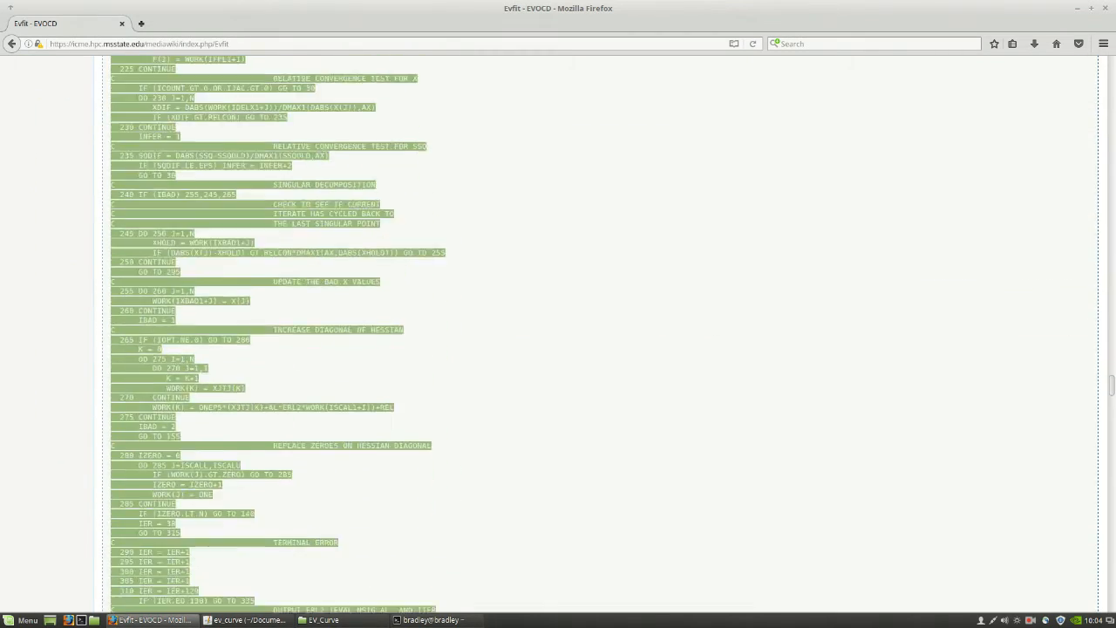
scroll(down, 3)
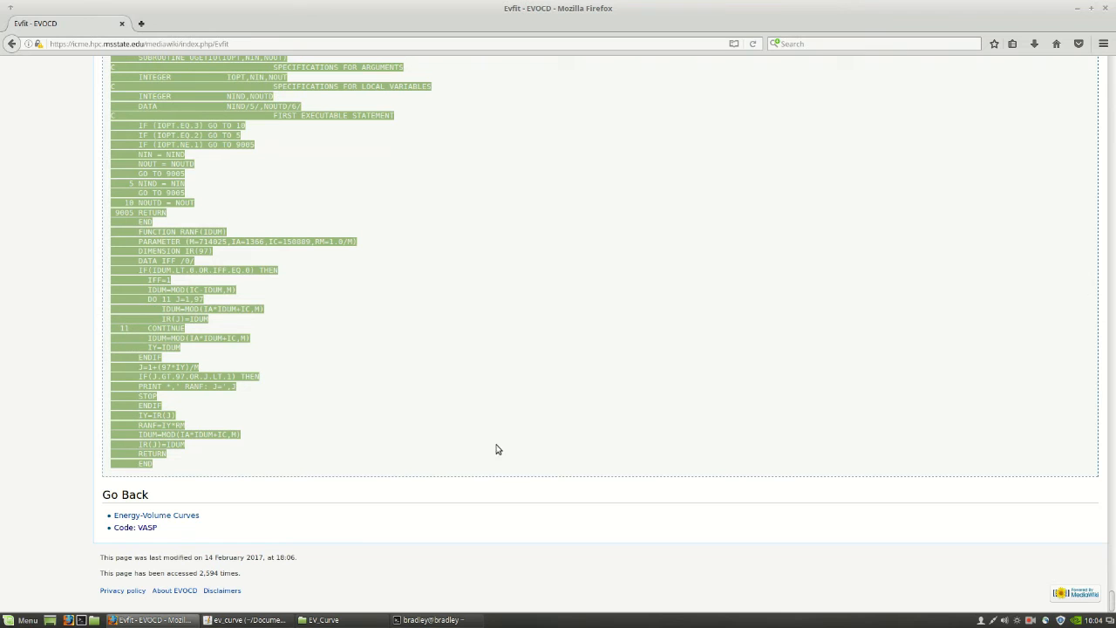
scroll(up, 3)
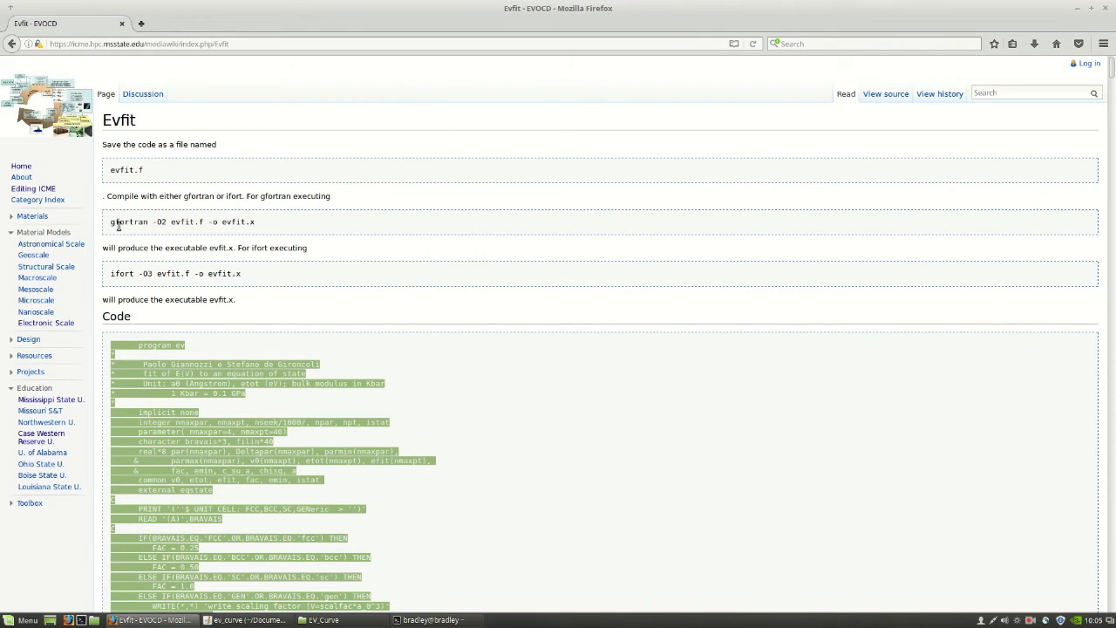
mouse_move(436, 341)
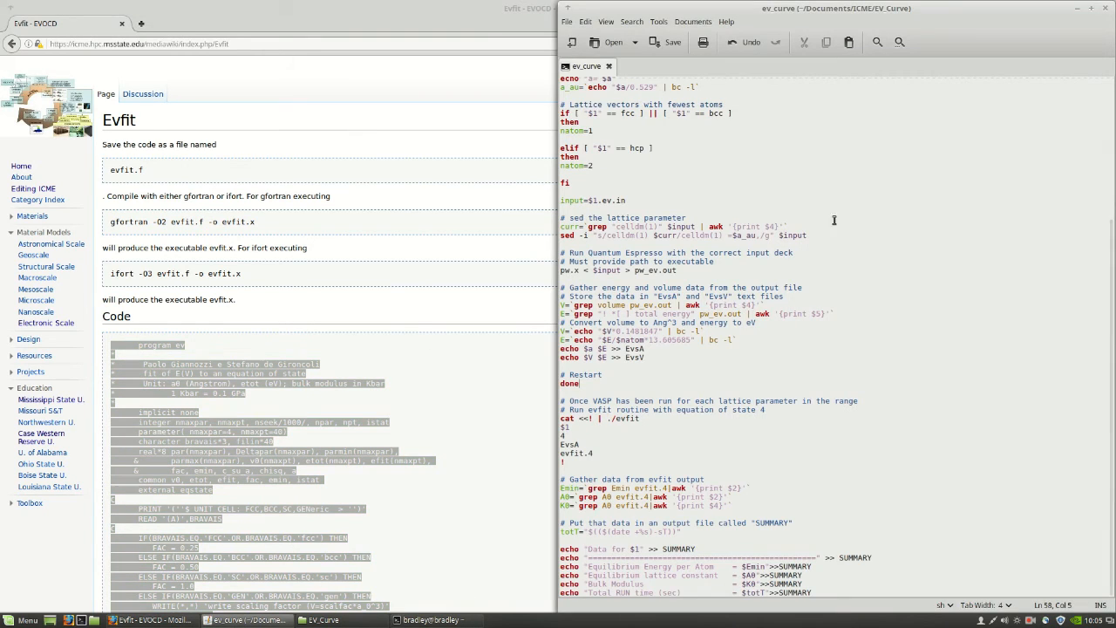
Paste the evfit Fortran code into a new document and save it as evfit.f in EV_Curve
click(572, 42)
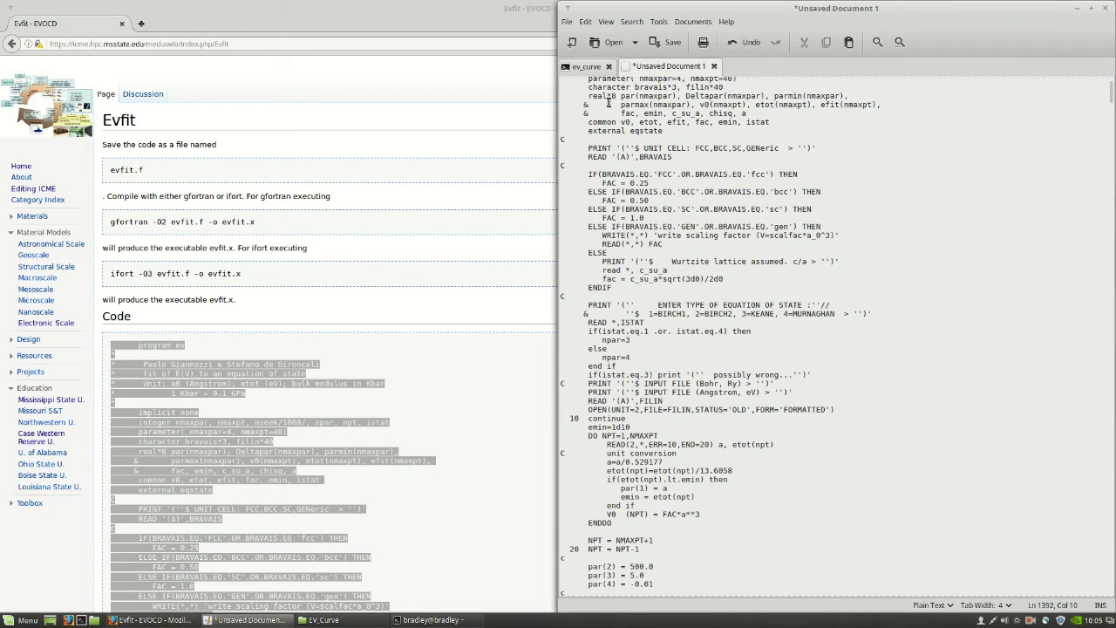
click(674, 42)
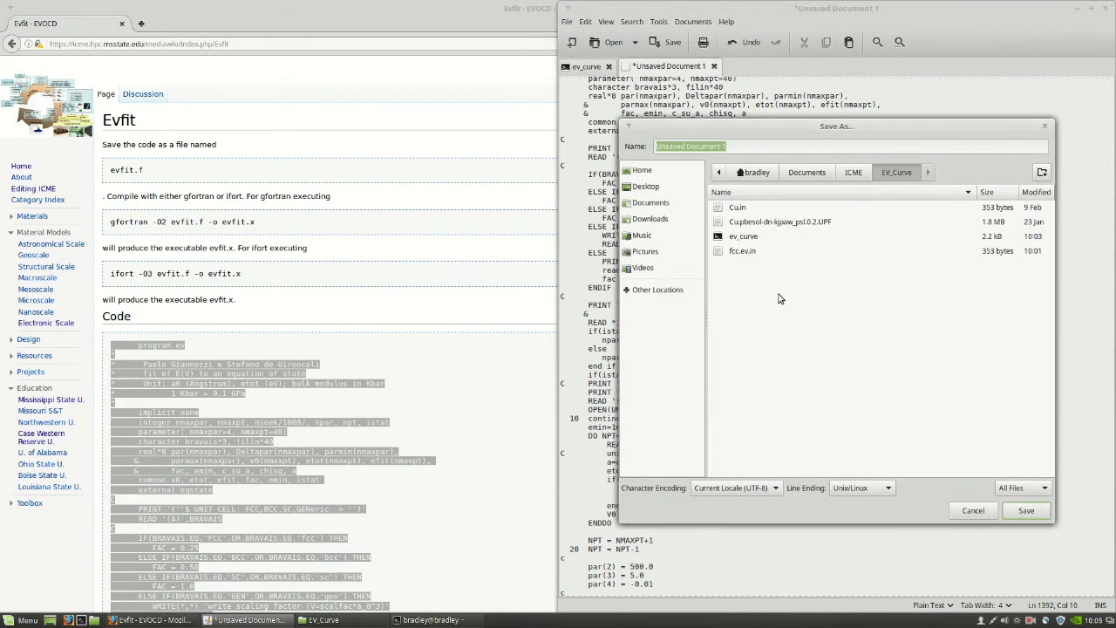
text(evfit.)
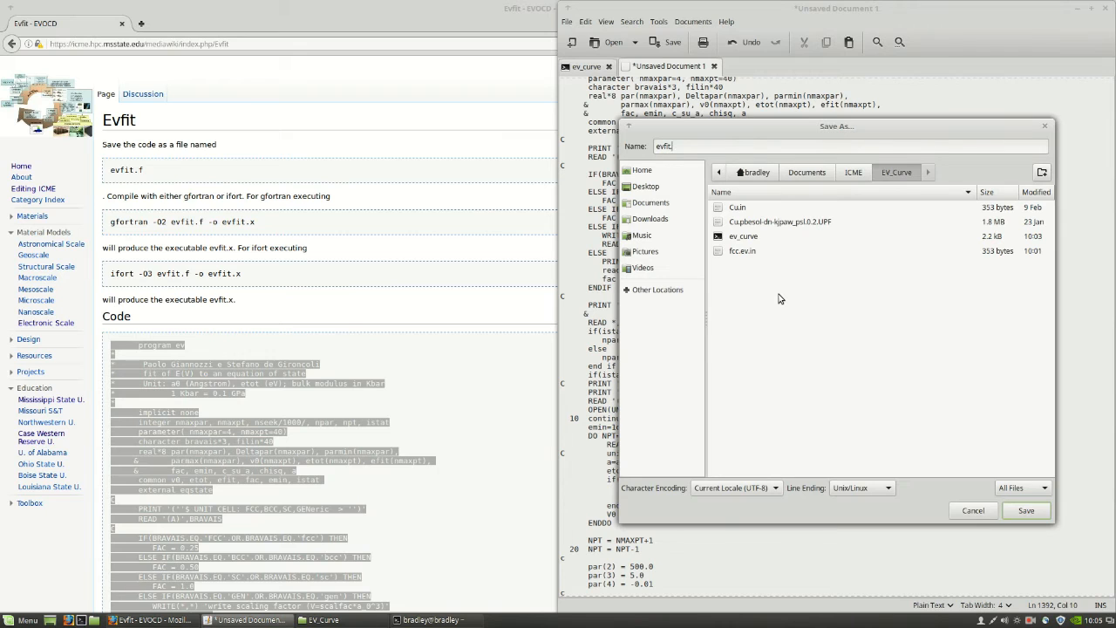
click(1026, 509)
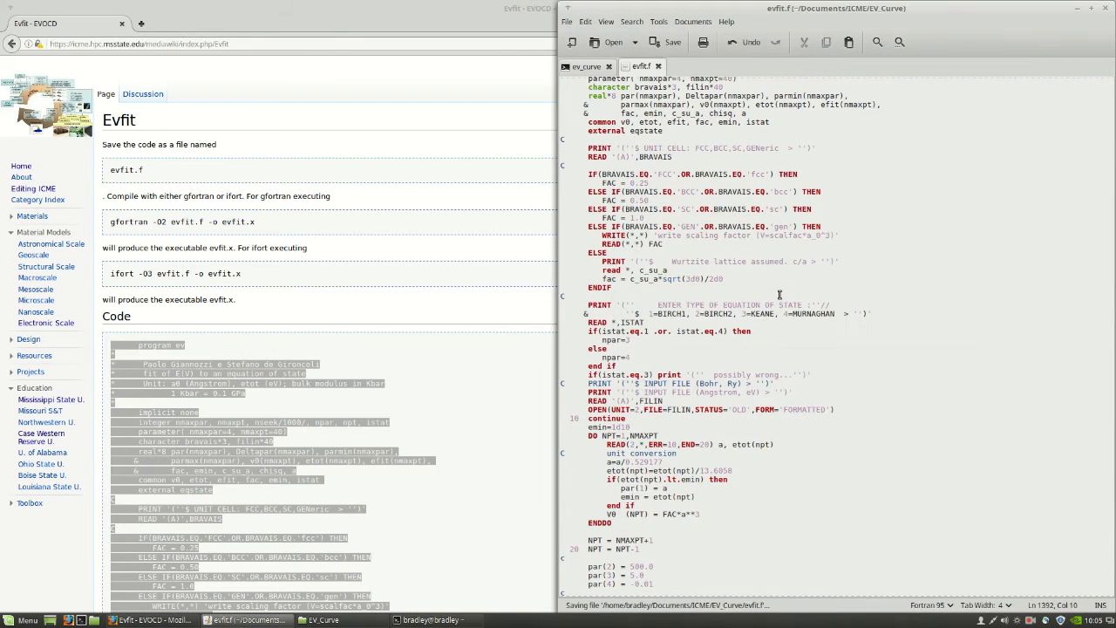
click(432, 619)
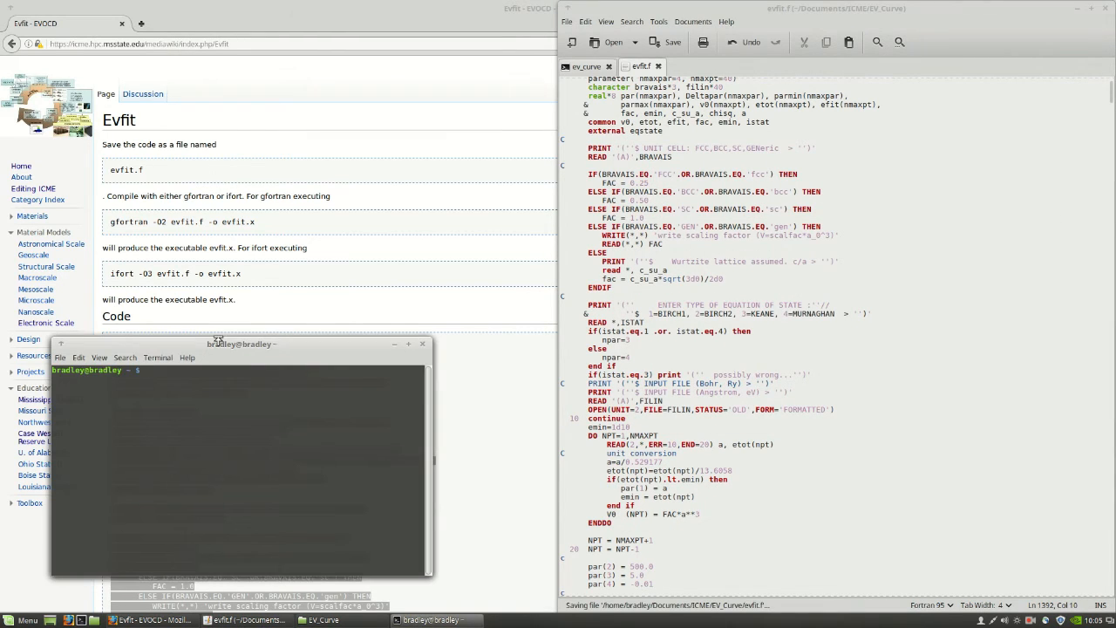
Move the terminal into the Documents/ICME/EV_Curve folder
text(cd Documents/)
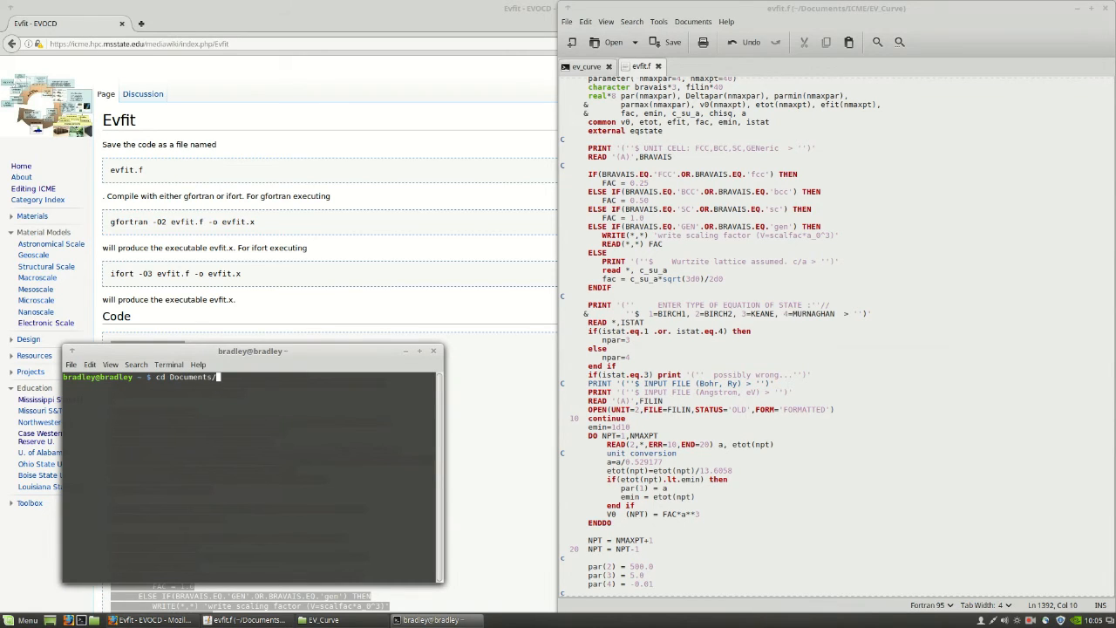
text(ICME/EV)
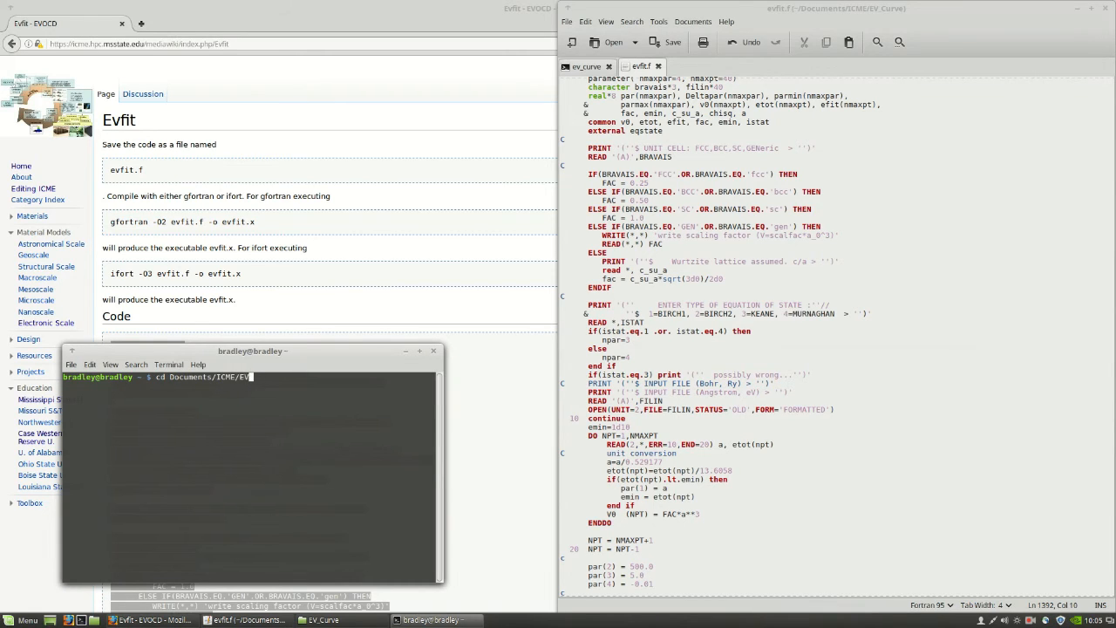
key(Return)
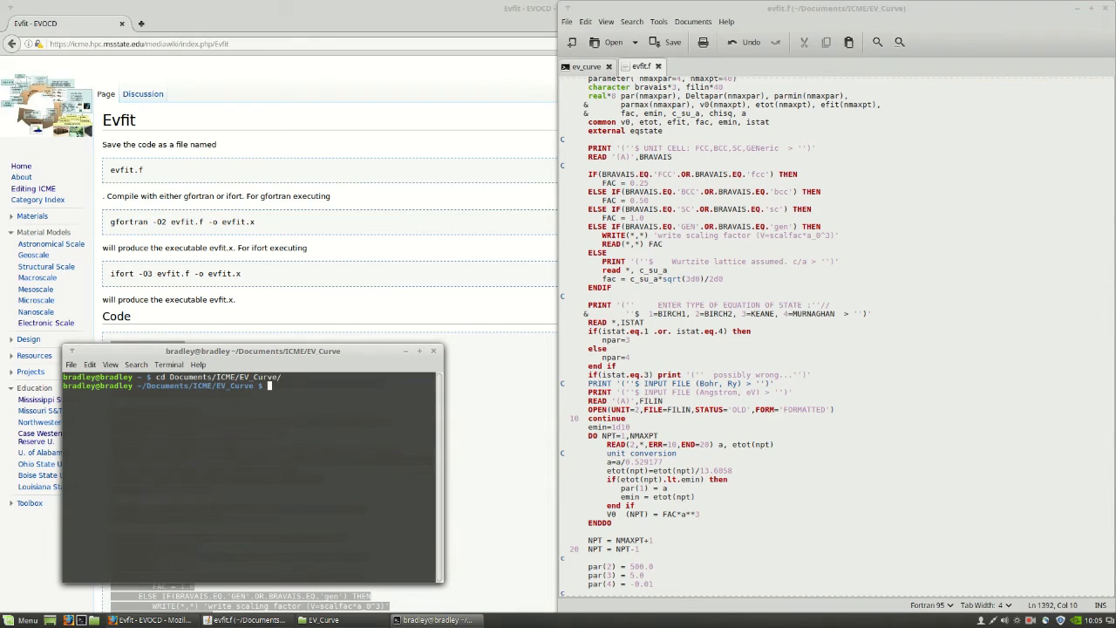
Compile evfit.f into the evfit executable with gfortran -O2 evfit.f -o evfit
text(gfortran -)
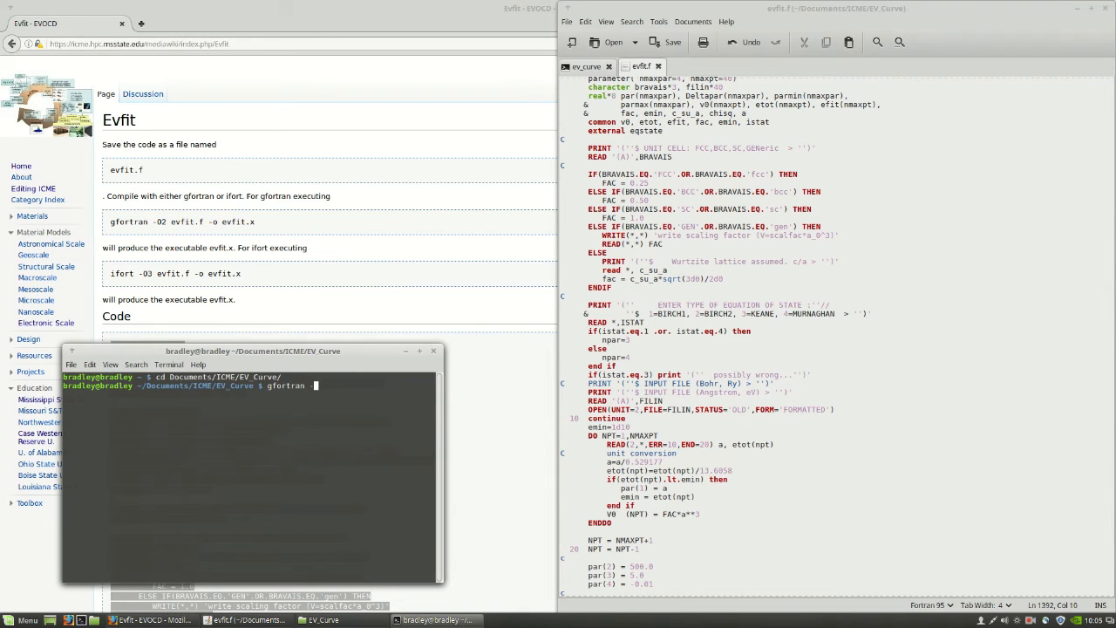
text(O2)
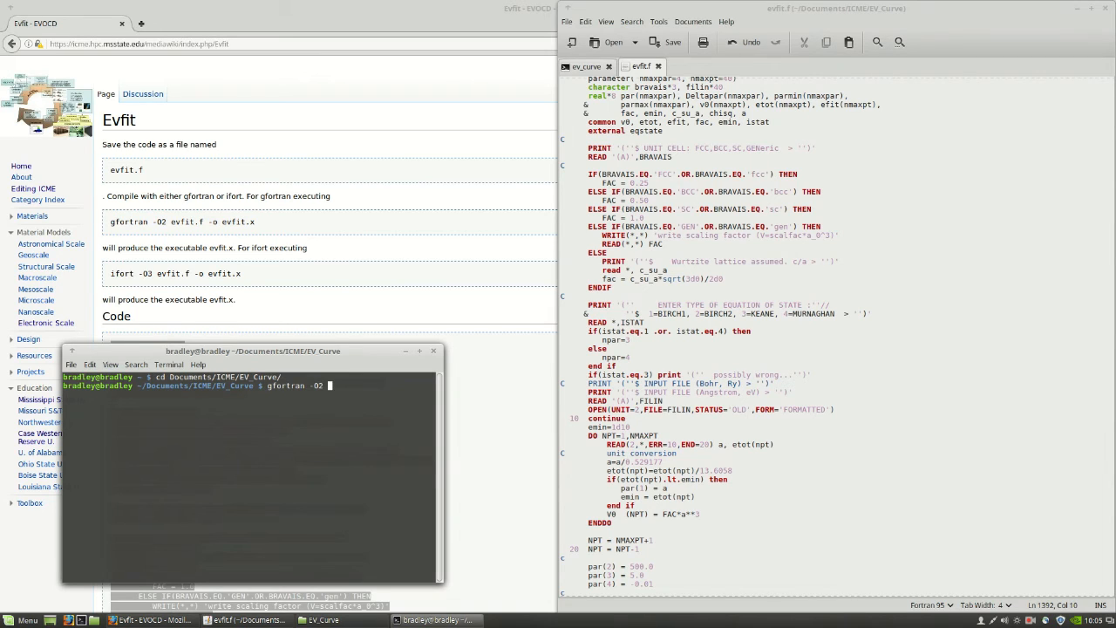
text(evfit.f)
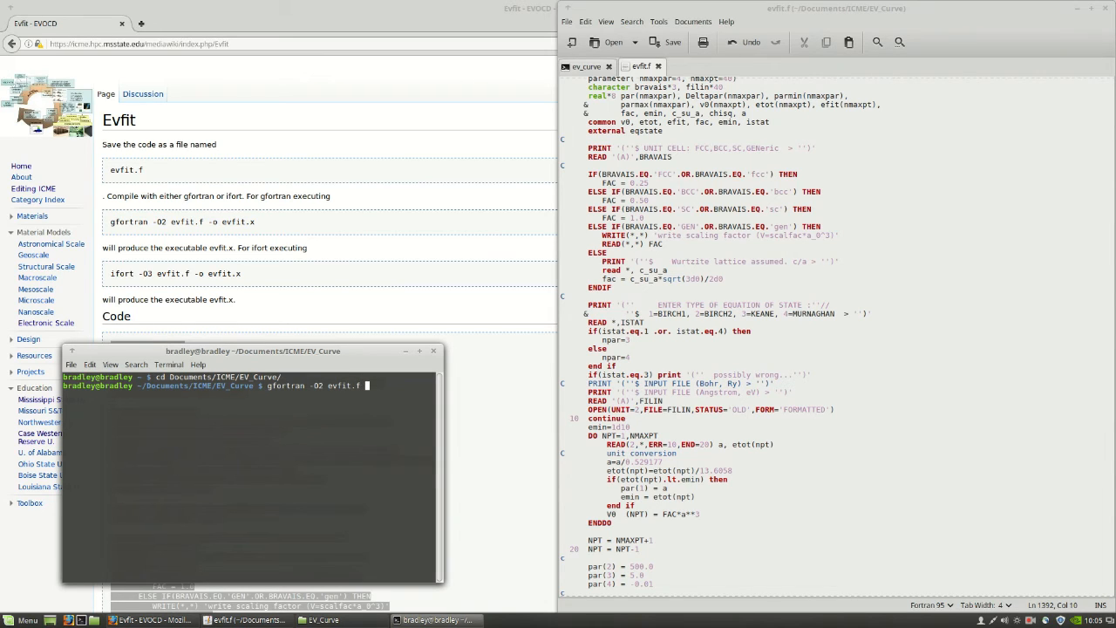
text(-o evfit)
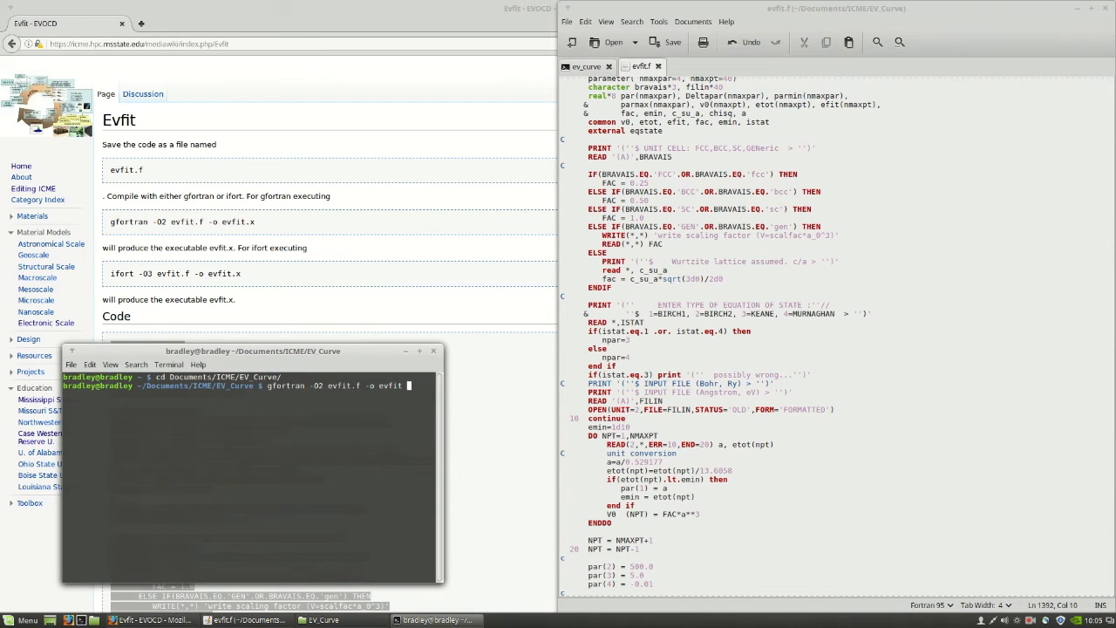
key(Return)
text(ll)
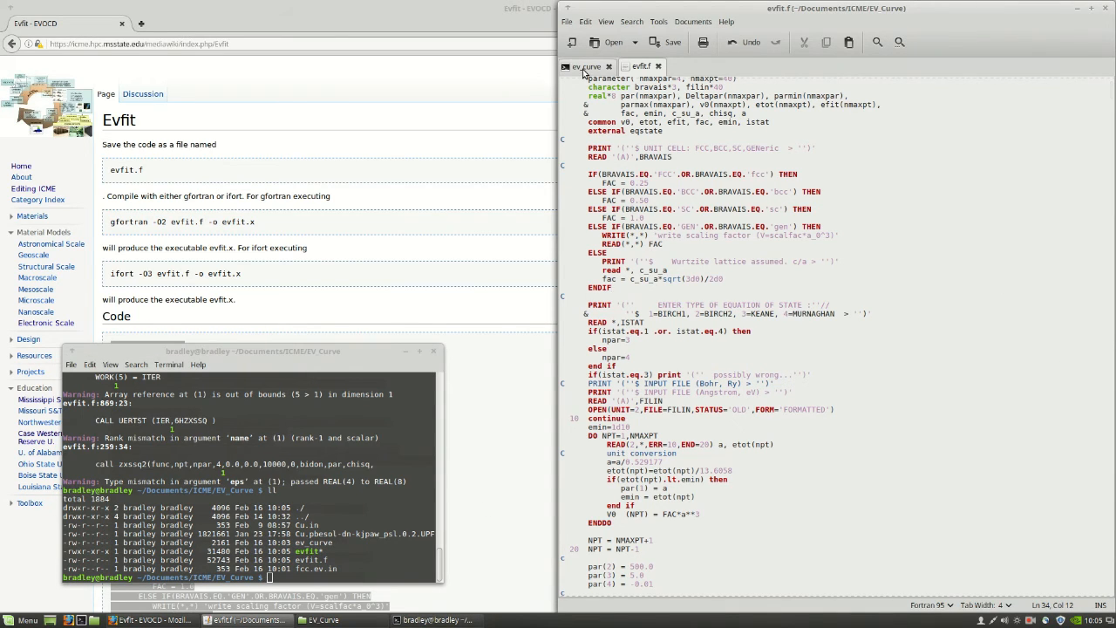
click(587, 66)
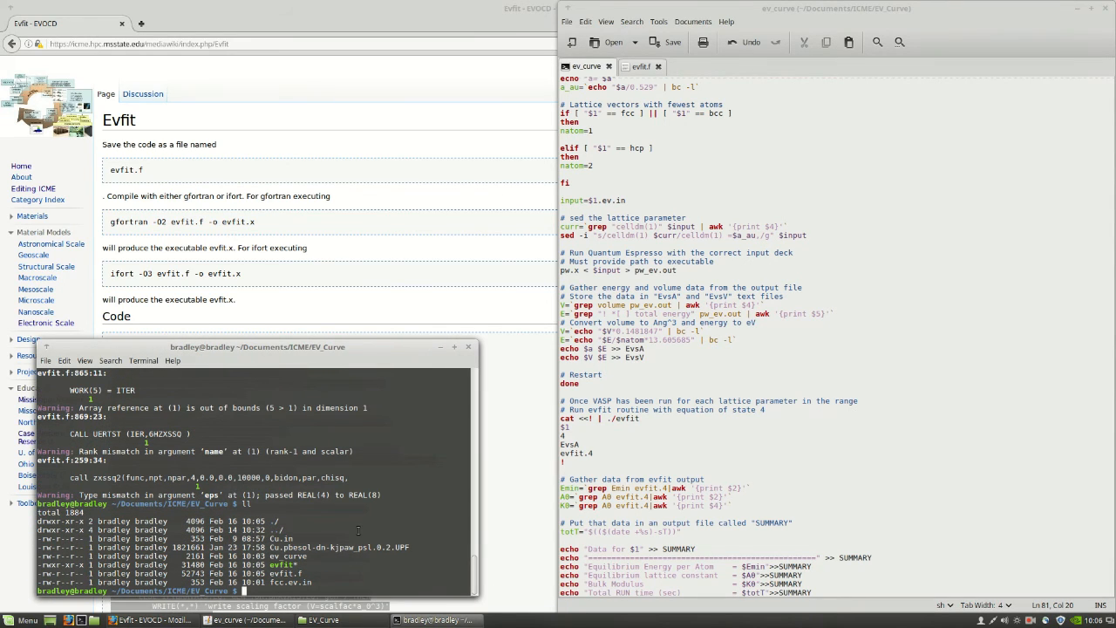
Make the ev_curve script executable with chmod +x ev_curve
text(chmod)
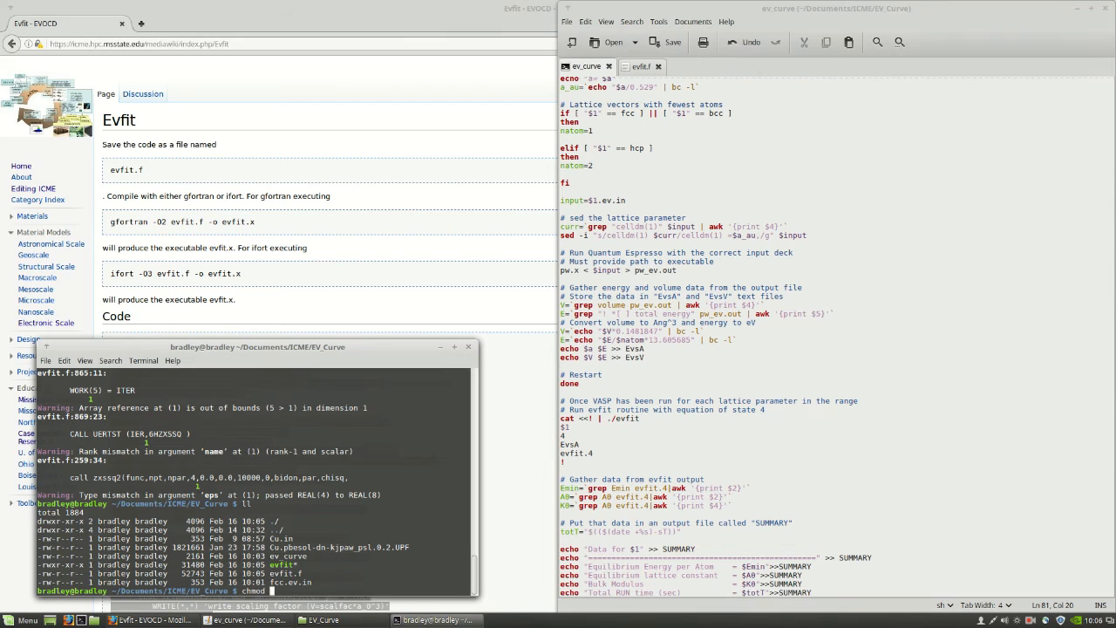
text(+x)
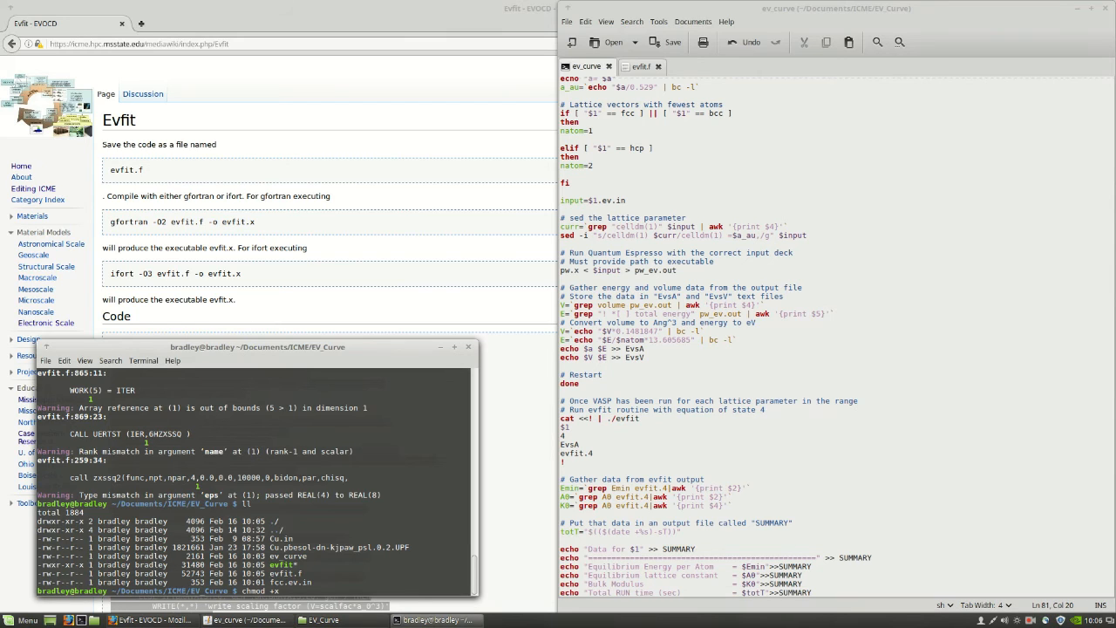
text(ev_curve)
text(ll)
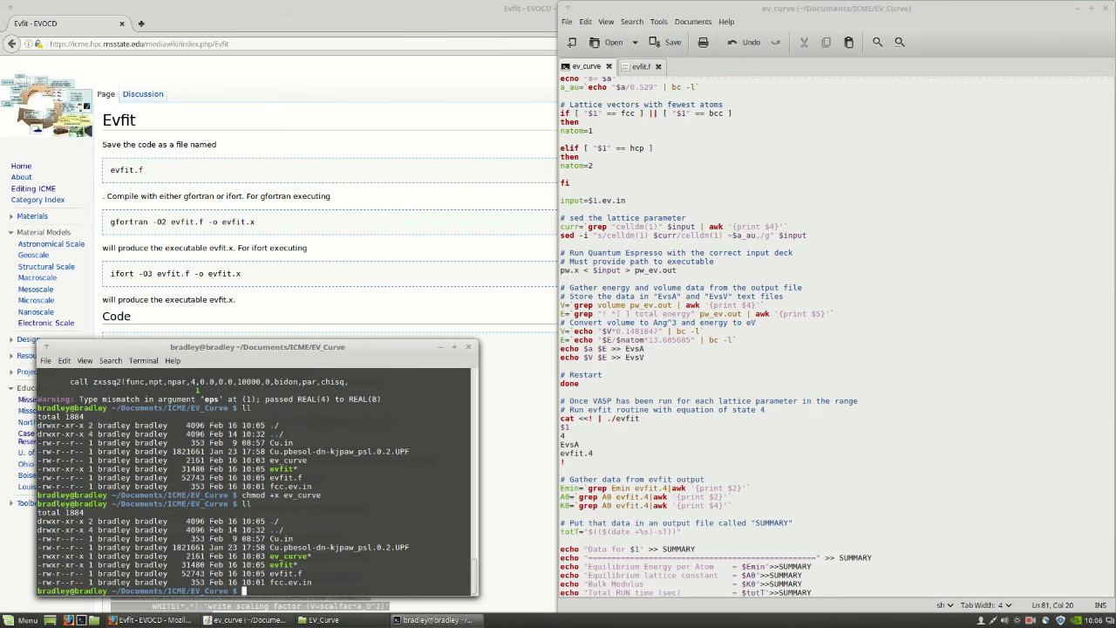
Run ./ev_curve fcc 3.6 so it prints energies and evfit prompts for copper
text(./ev_curv)
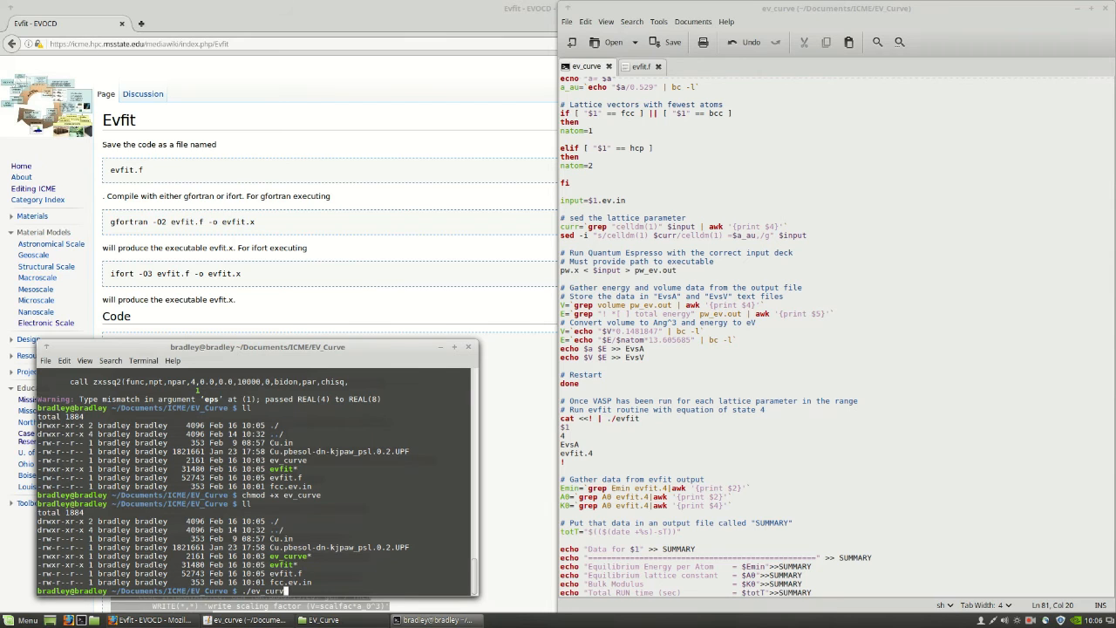
scroll(up, 3)
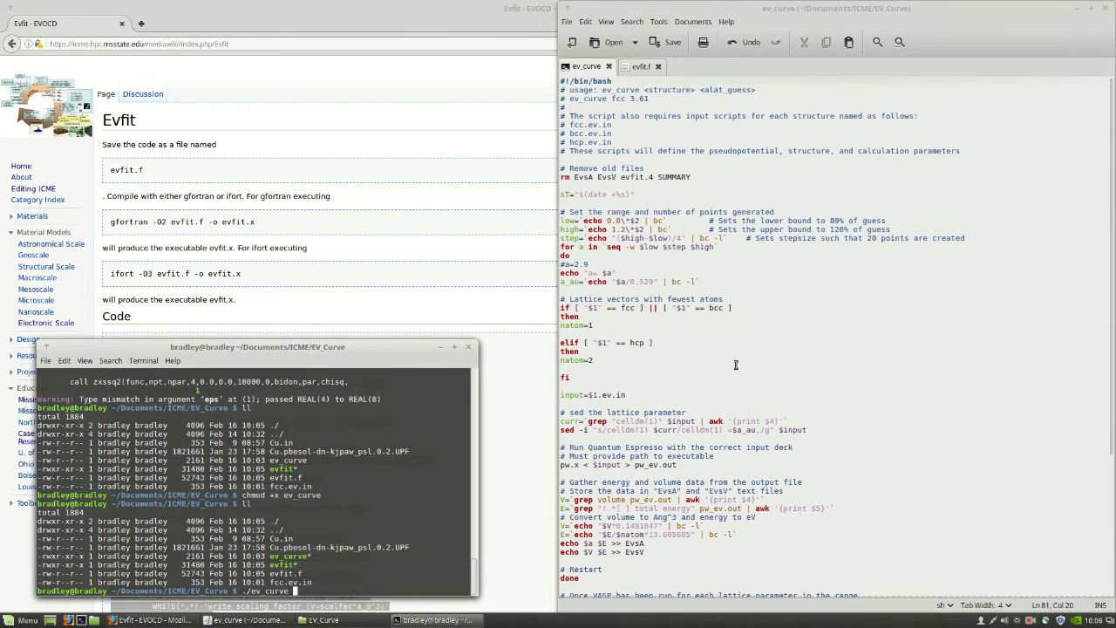
double_click(628, 98)
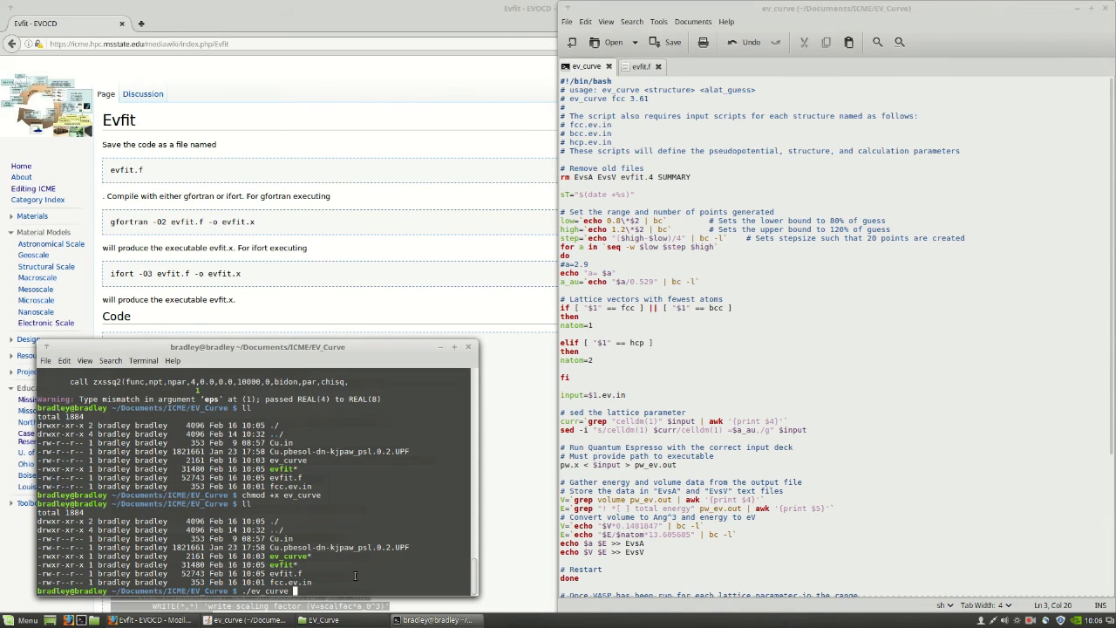
text(fcc)
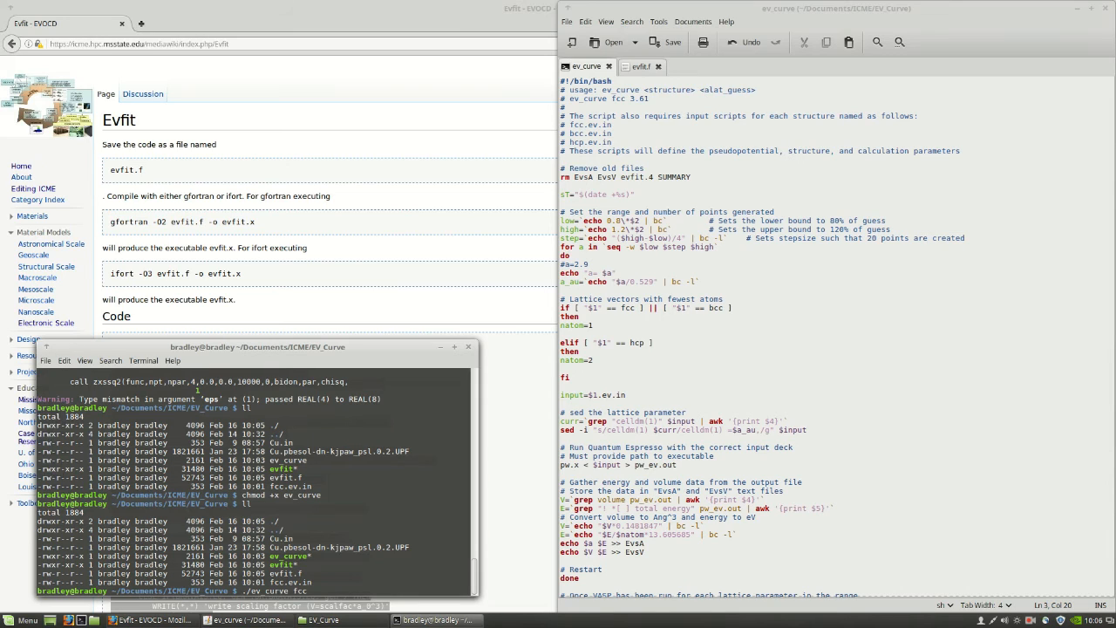
text(3.6)
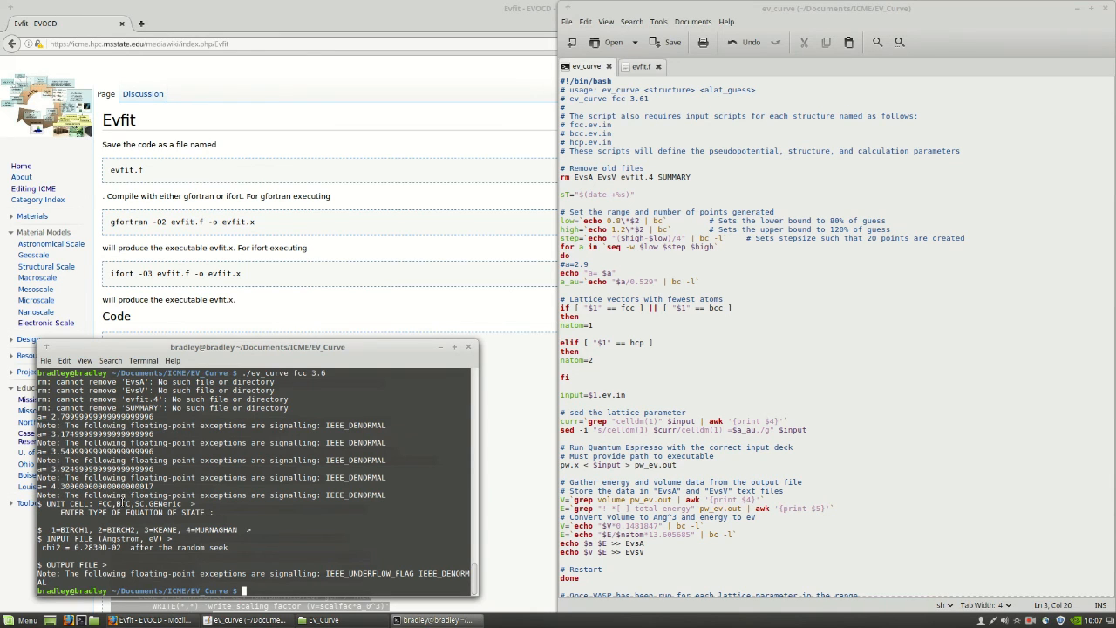
mouse_move(684, 408)
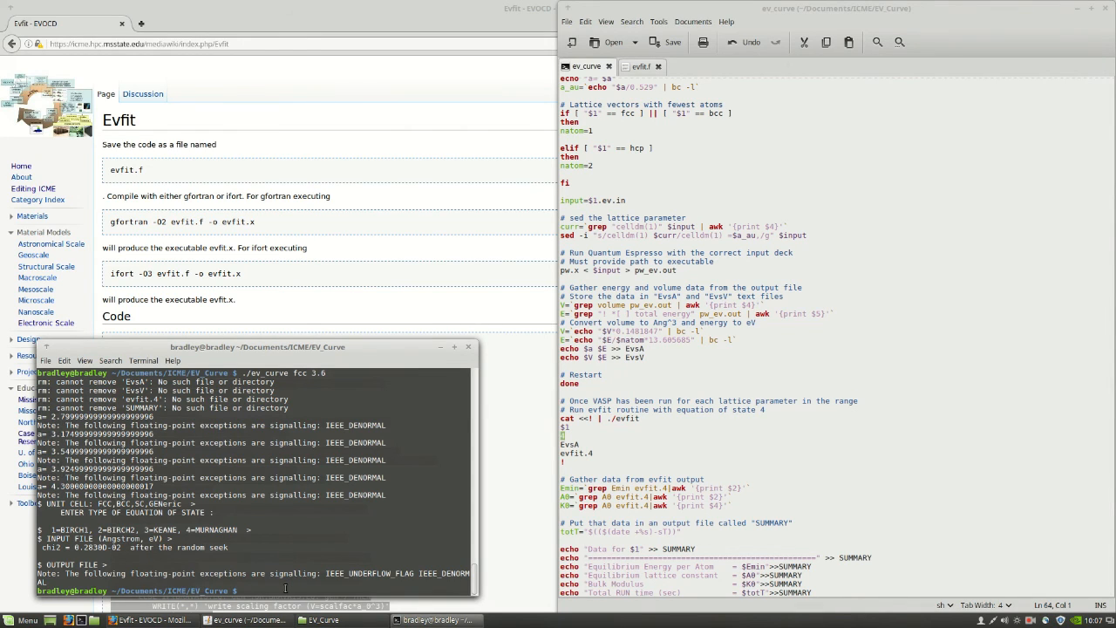
Run ./evfit by hand on the EvsA data, writing the fit to evfit.1
text(./e)
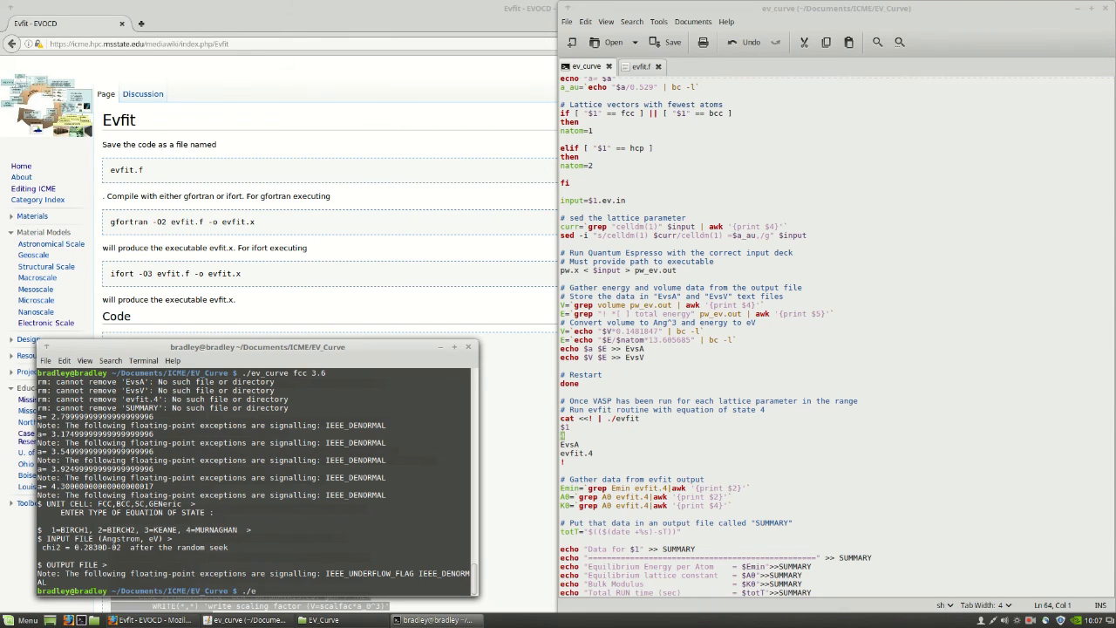
text(vfit)
text(fcc)
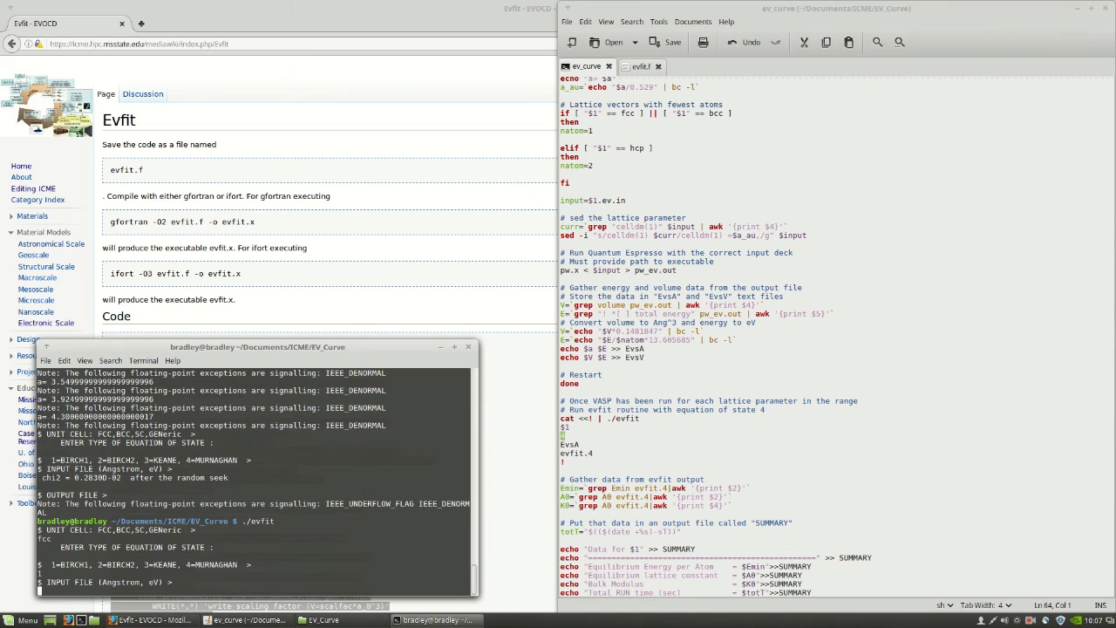
text(EvsA)
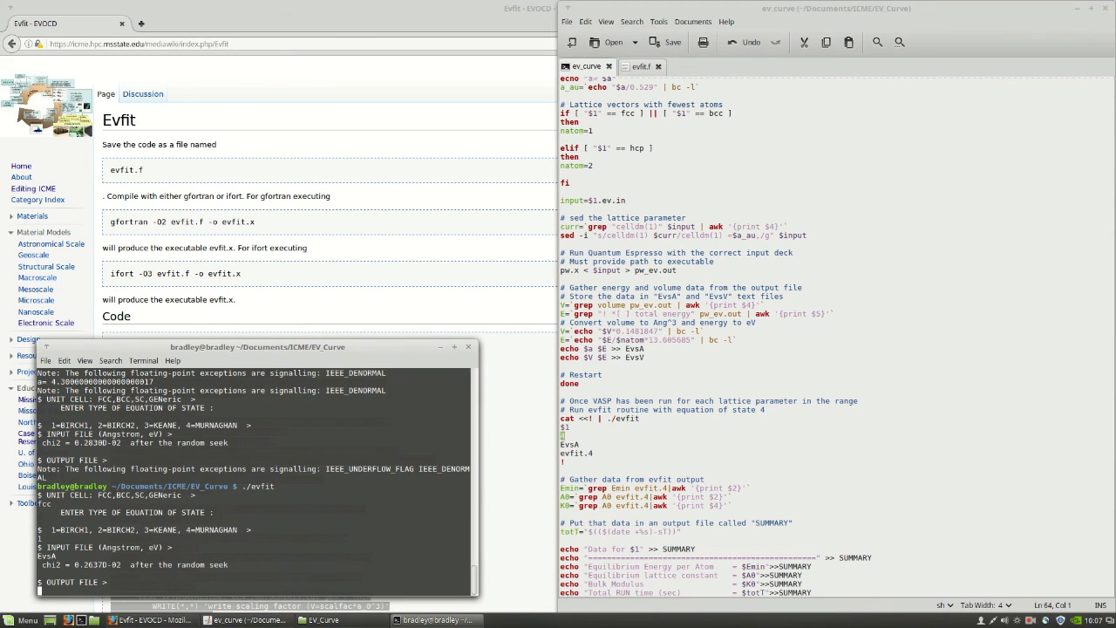
text(evfit.1)
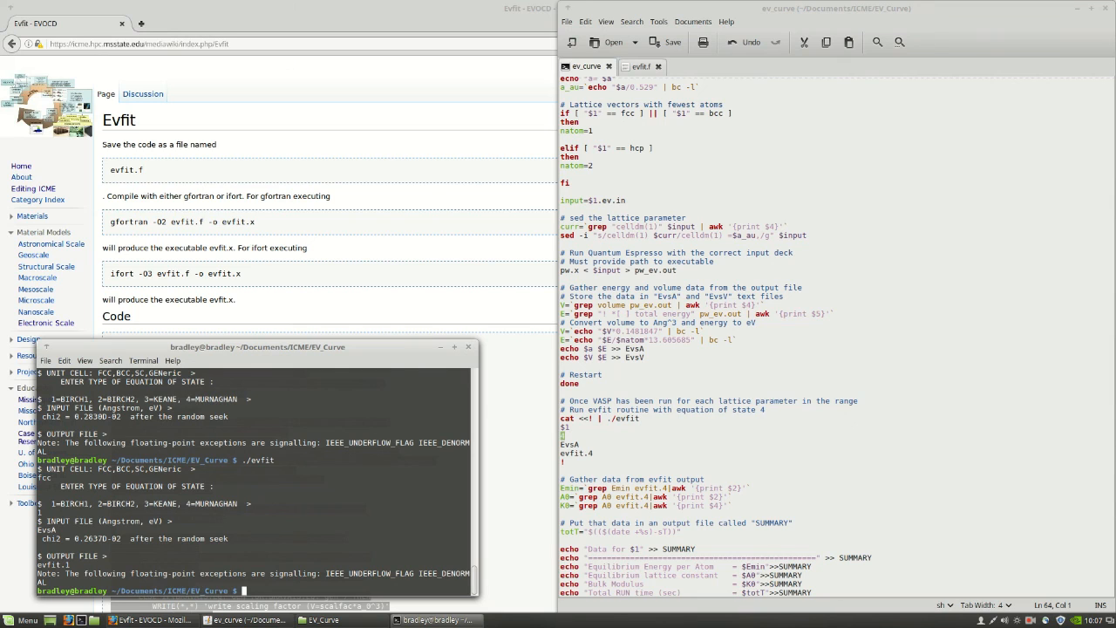
Start opening the evfit.1 output with a pic evfit.1 command
text(pic)
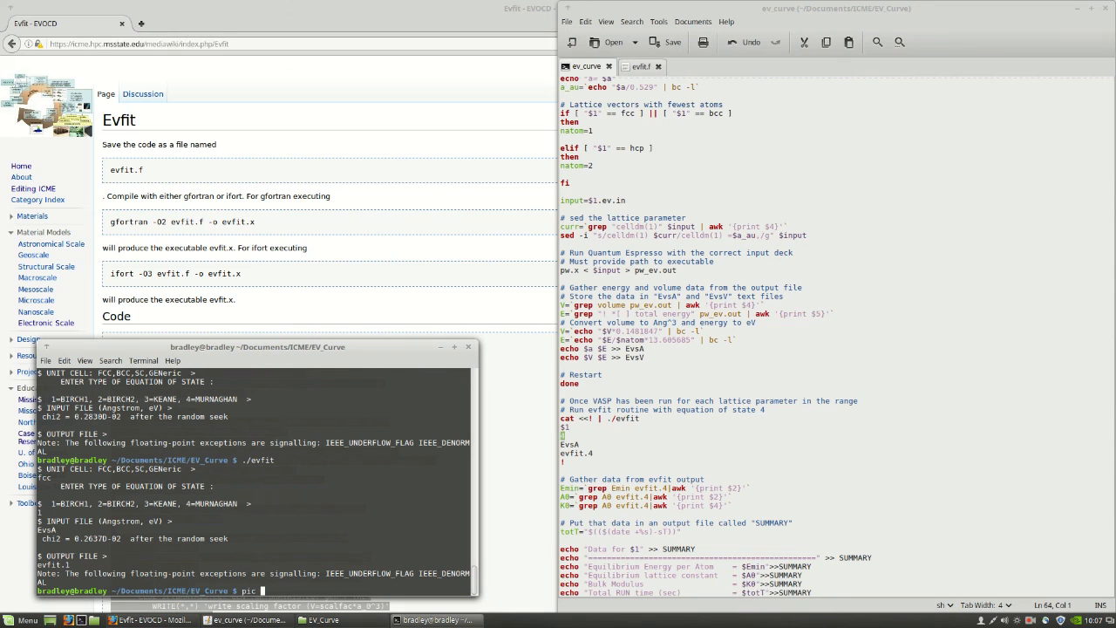
text(evfit.1)
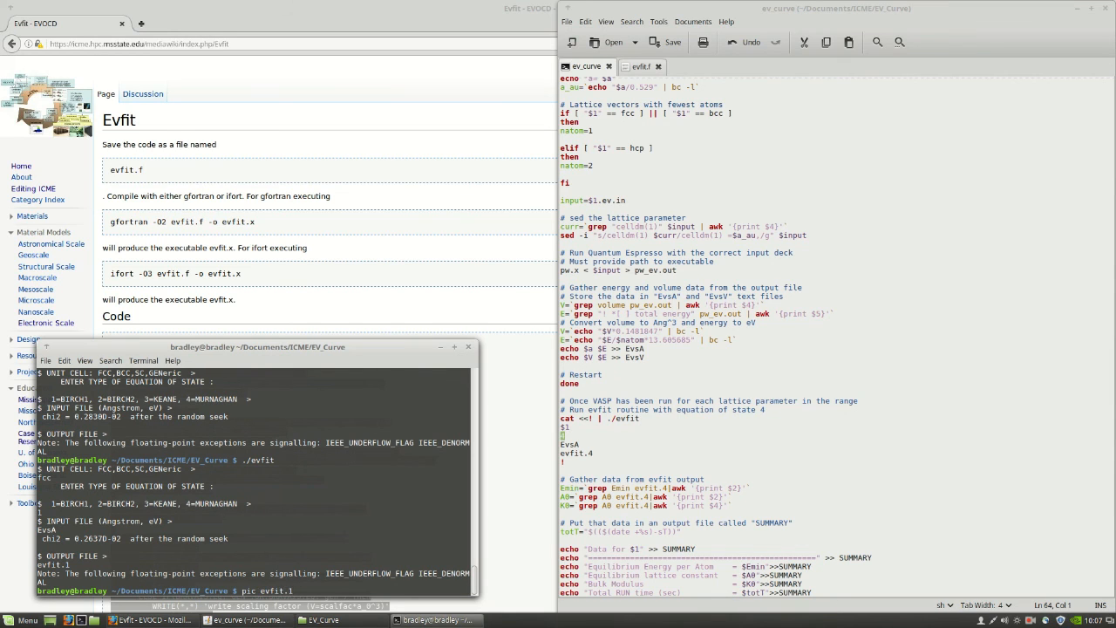